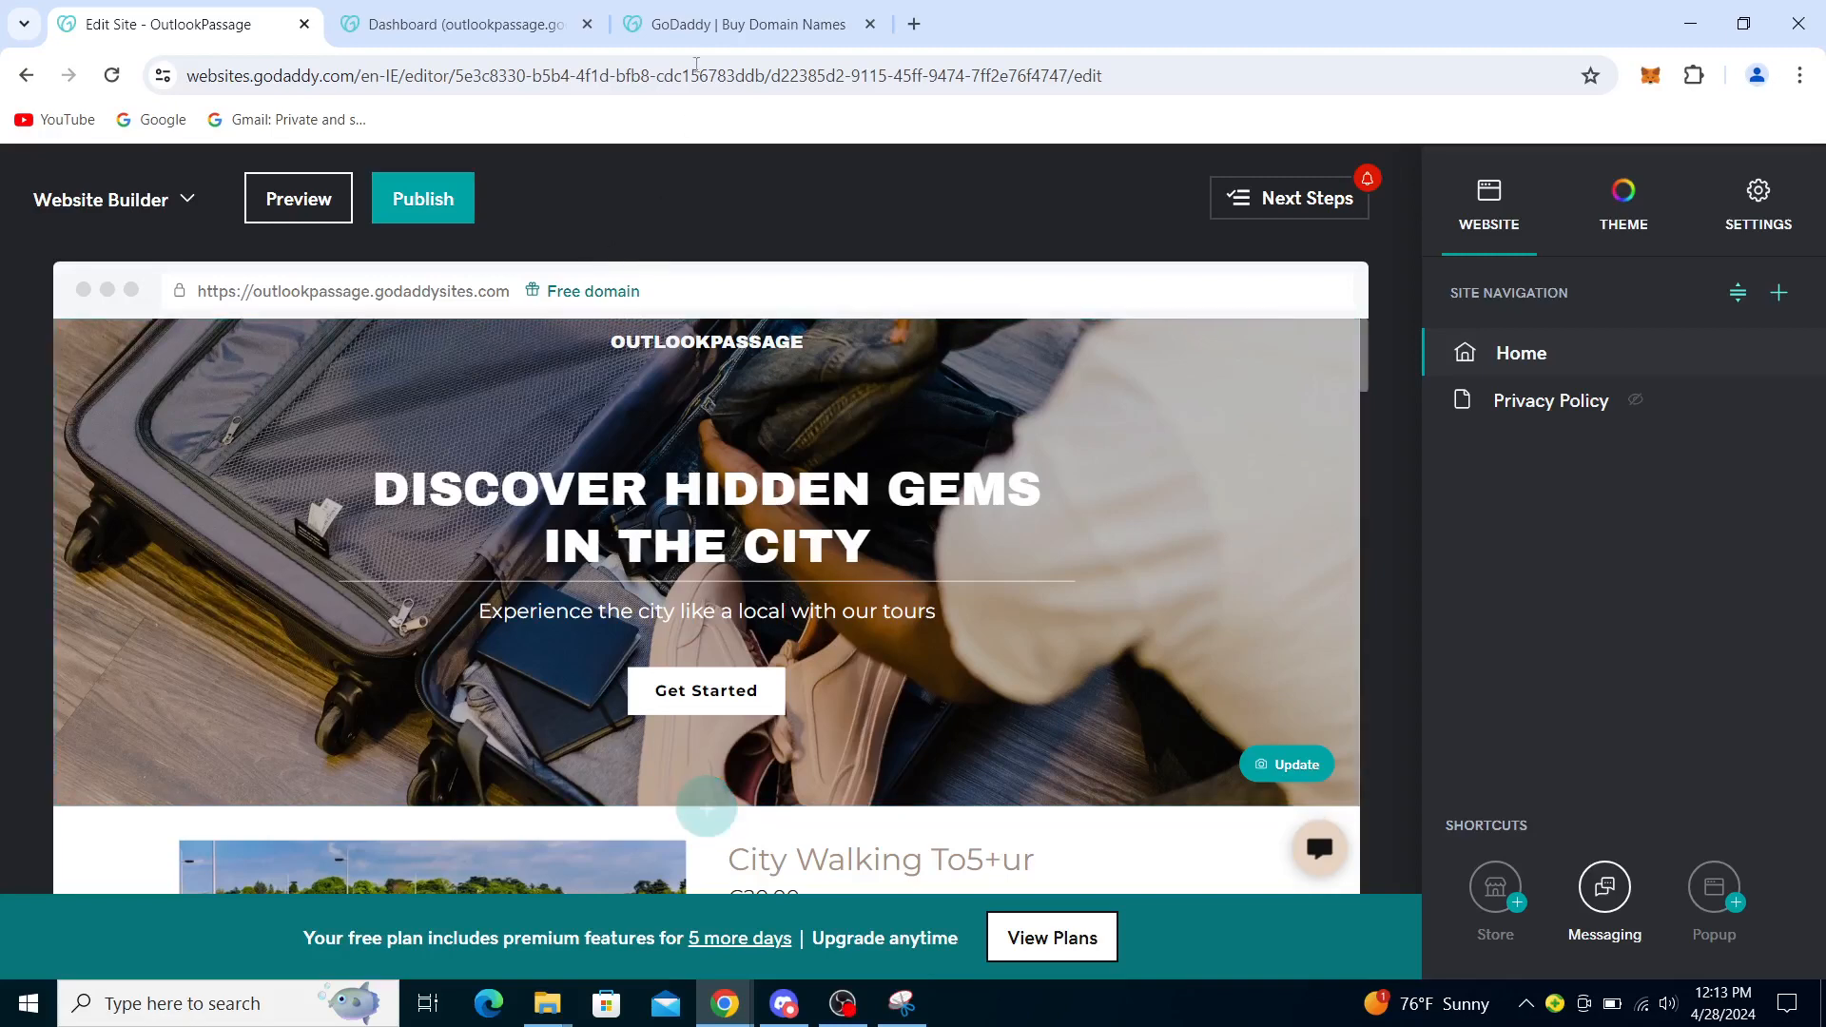
Switch from the OutlookPassage site editor to the 'GoDaddy | Buy Domain Names' tab.
click(752, 23)
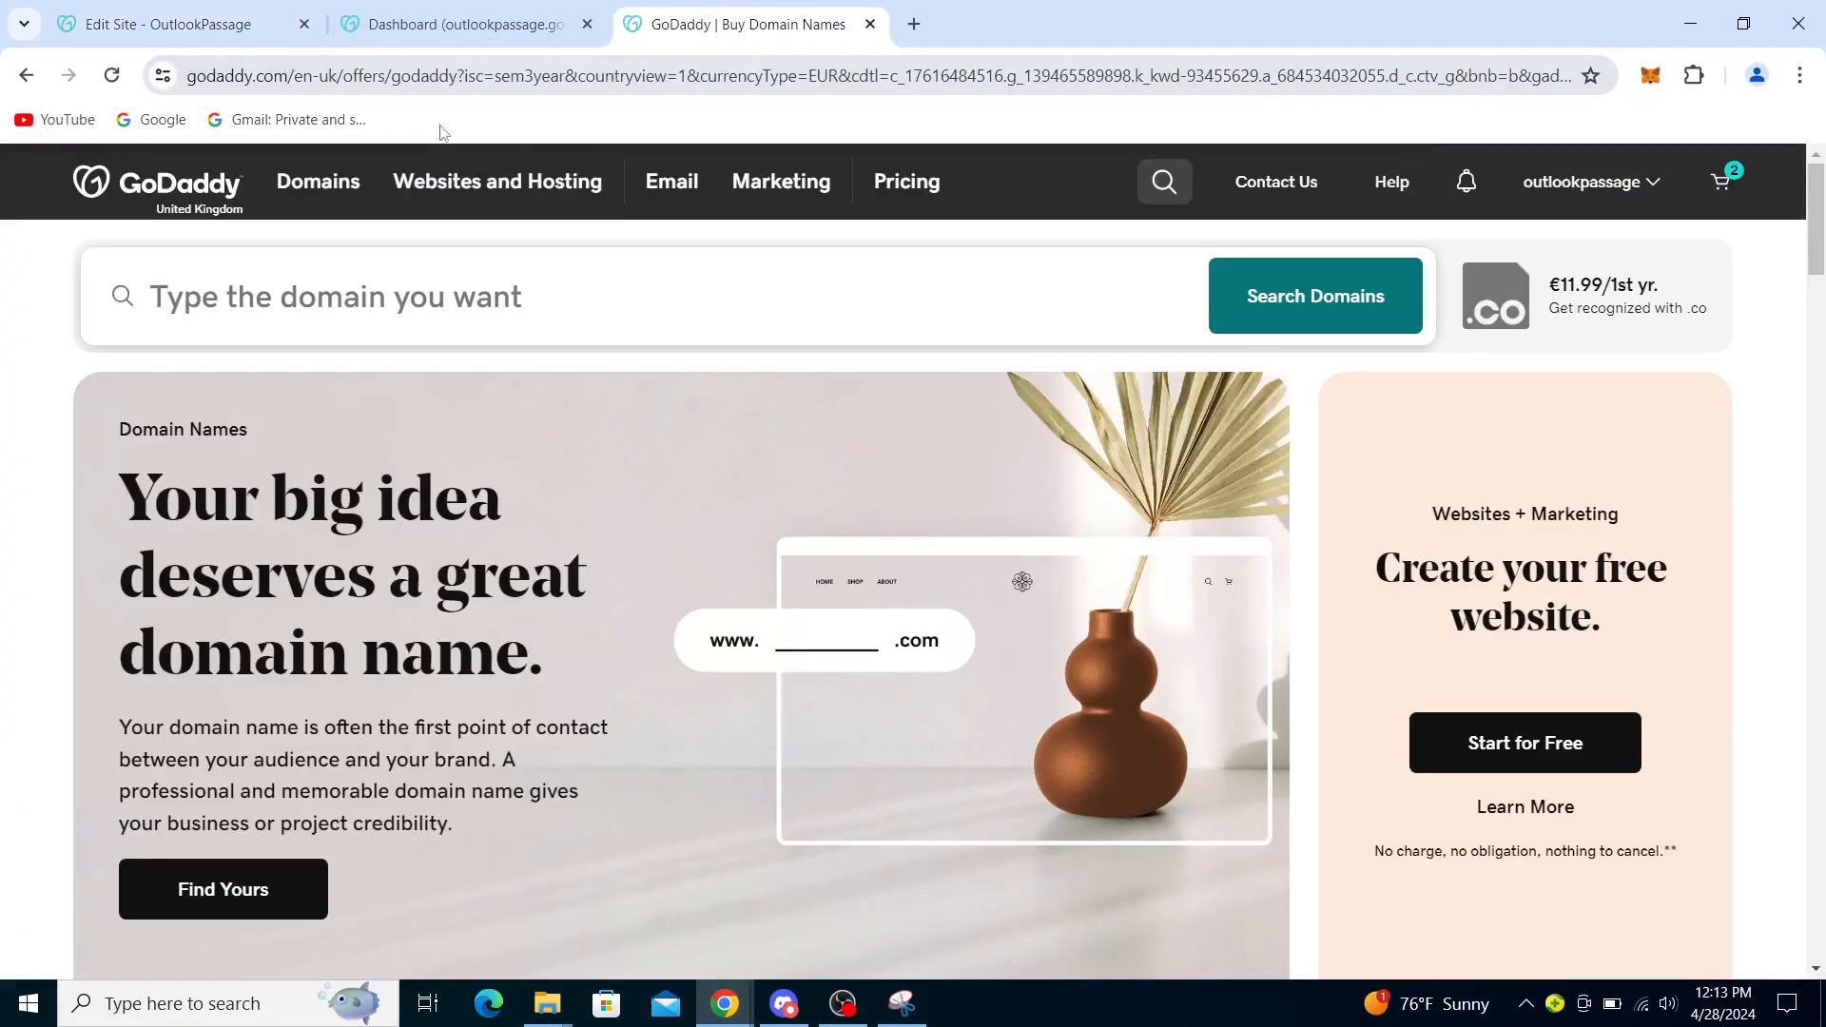
mouse_move(800, 387)
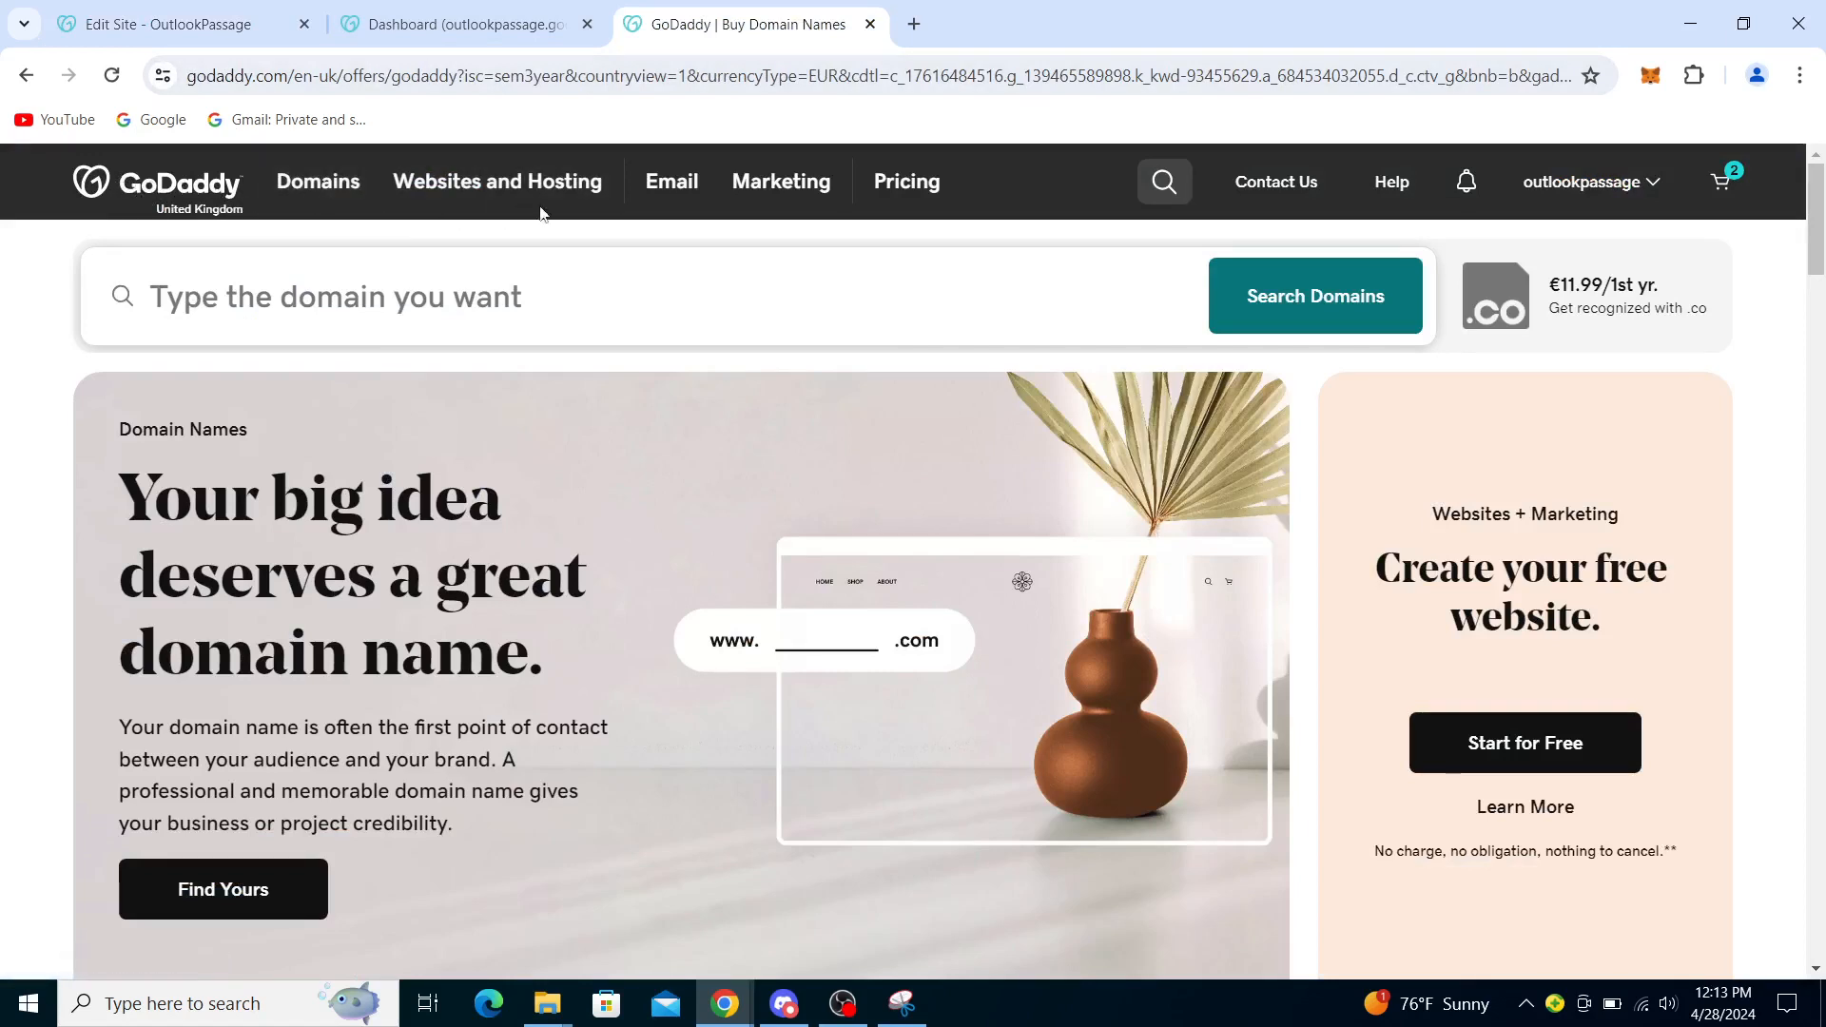
mouse_move(964, 191)
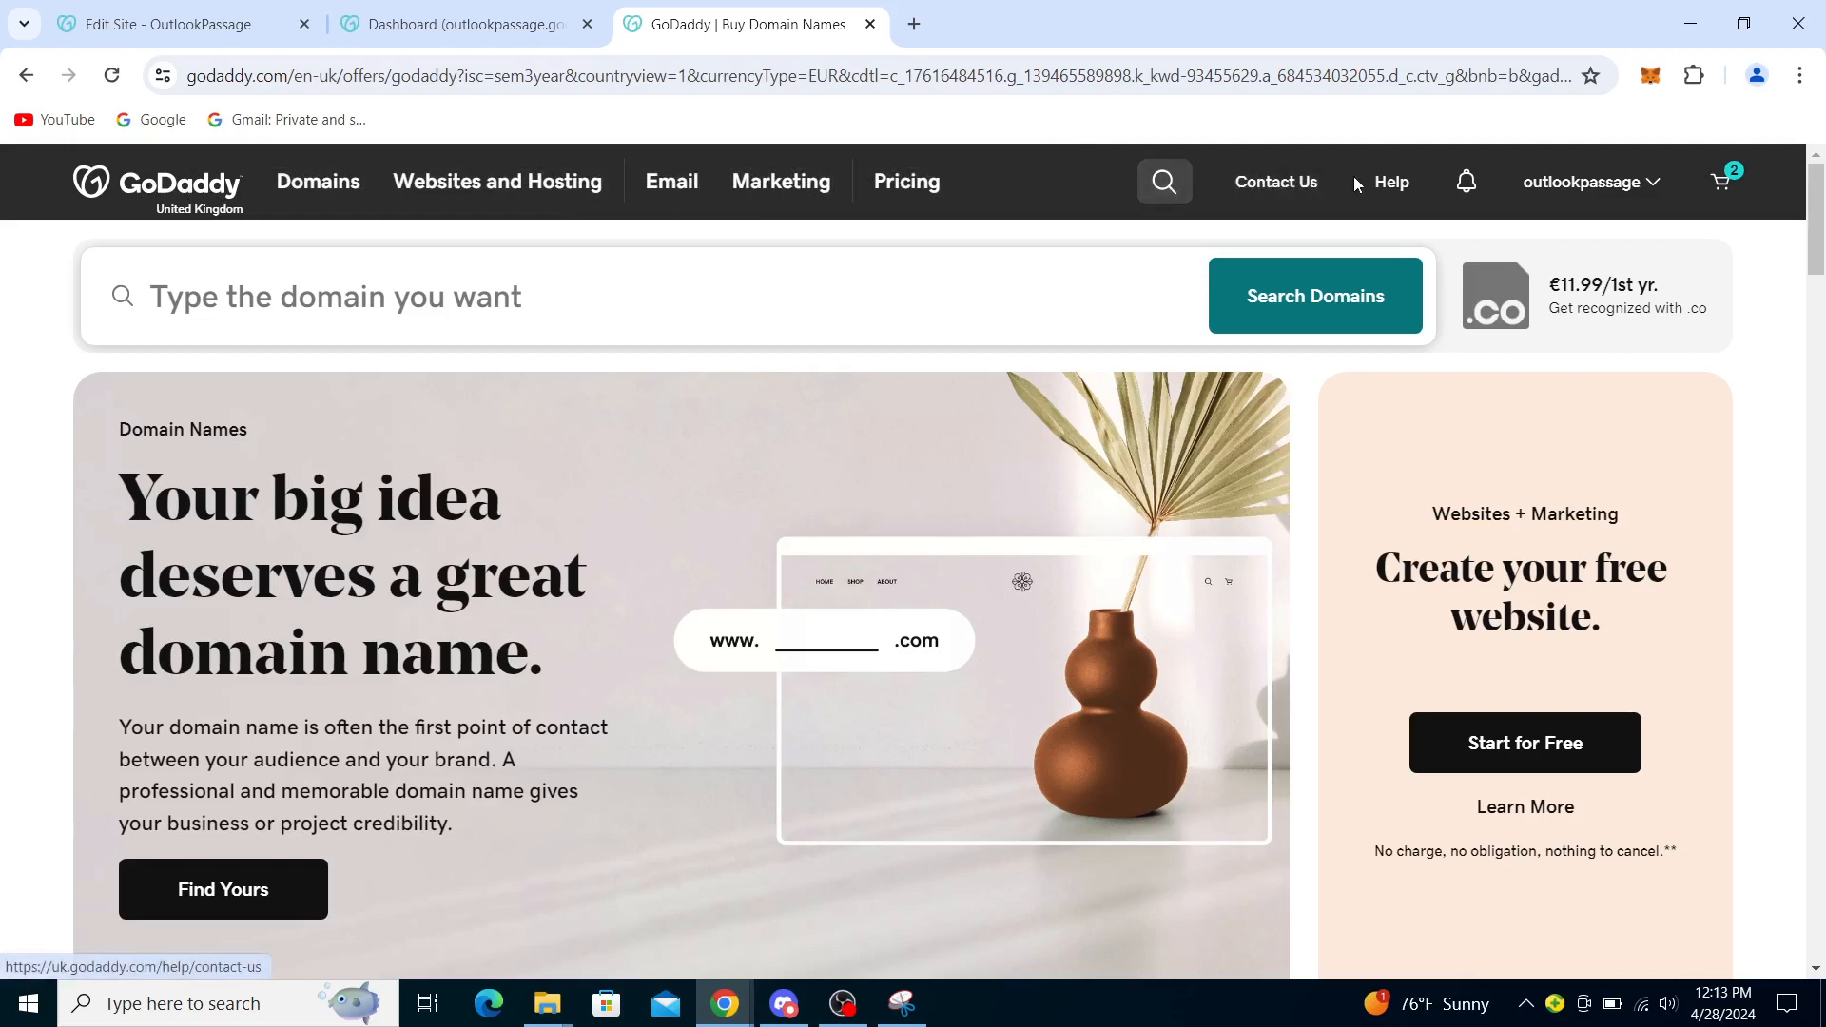
mouse_move(1588, 186)
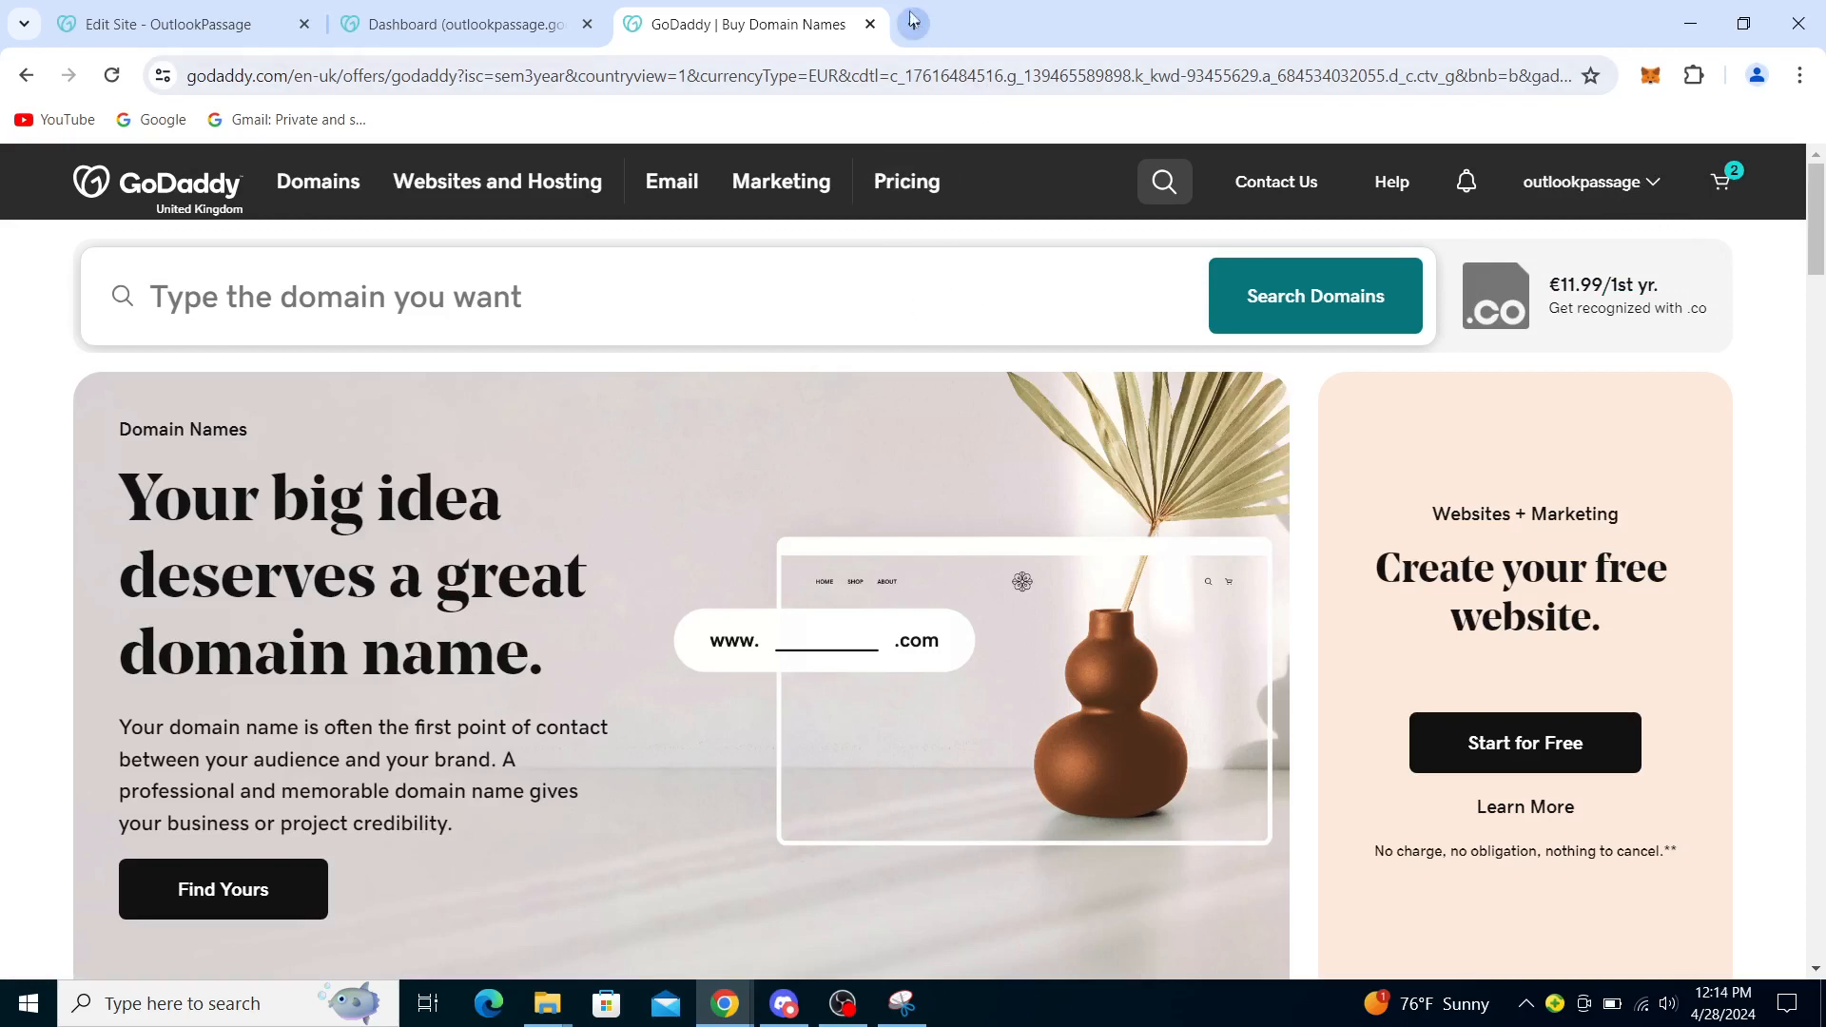
mouse_move(913, 22)
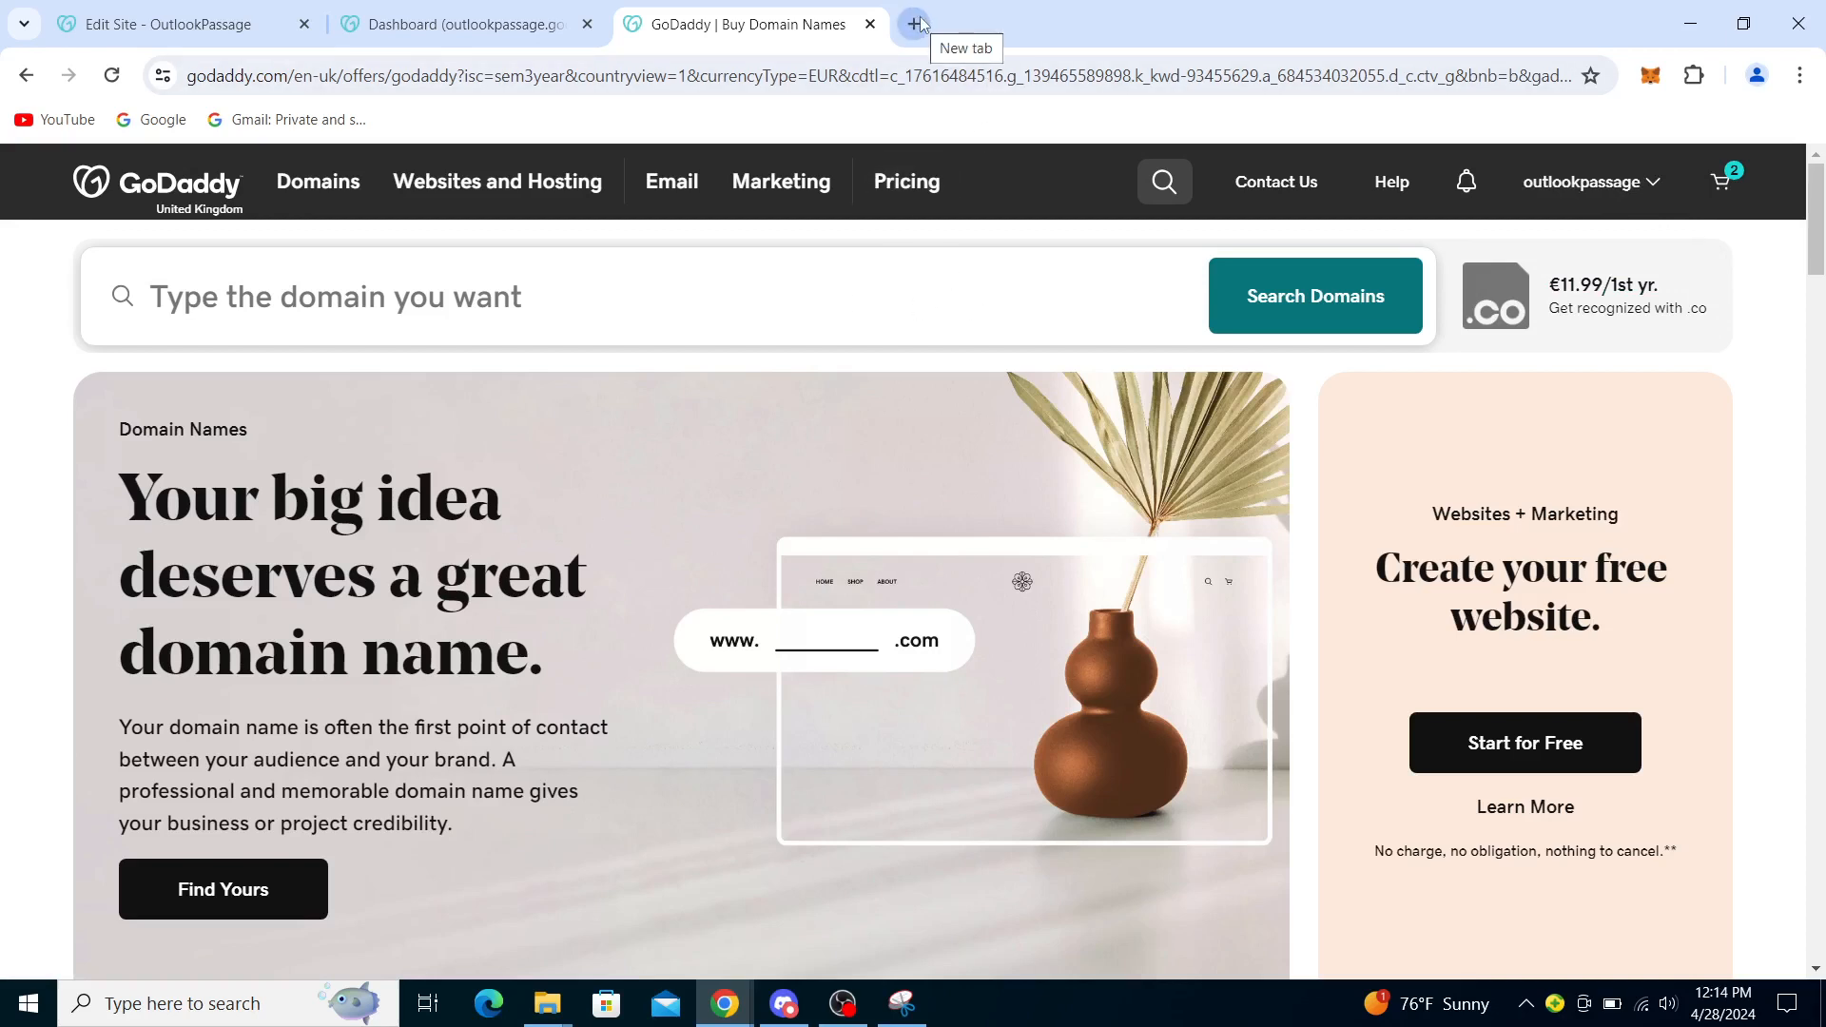
Search Google for 'verify domain ownership go daddy' and open the 'Verify domain ownership (DNS or HTML)' article.
text(verify domain ownership go daddy)
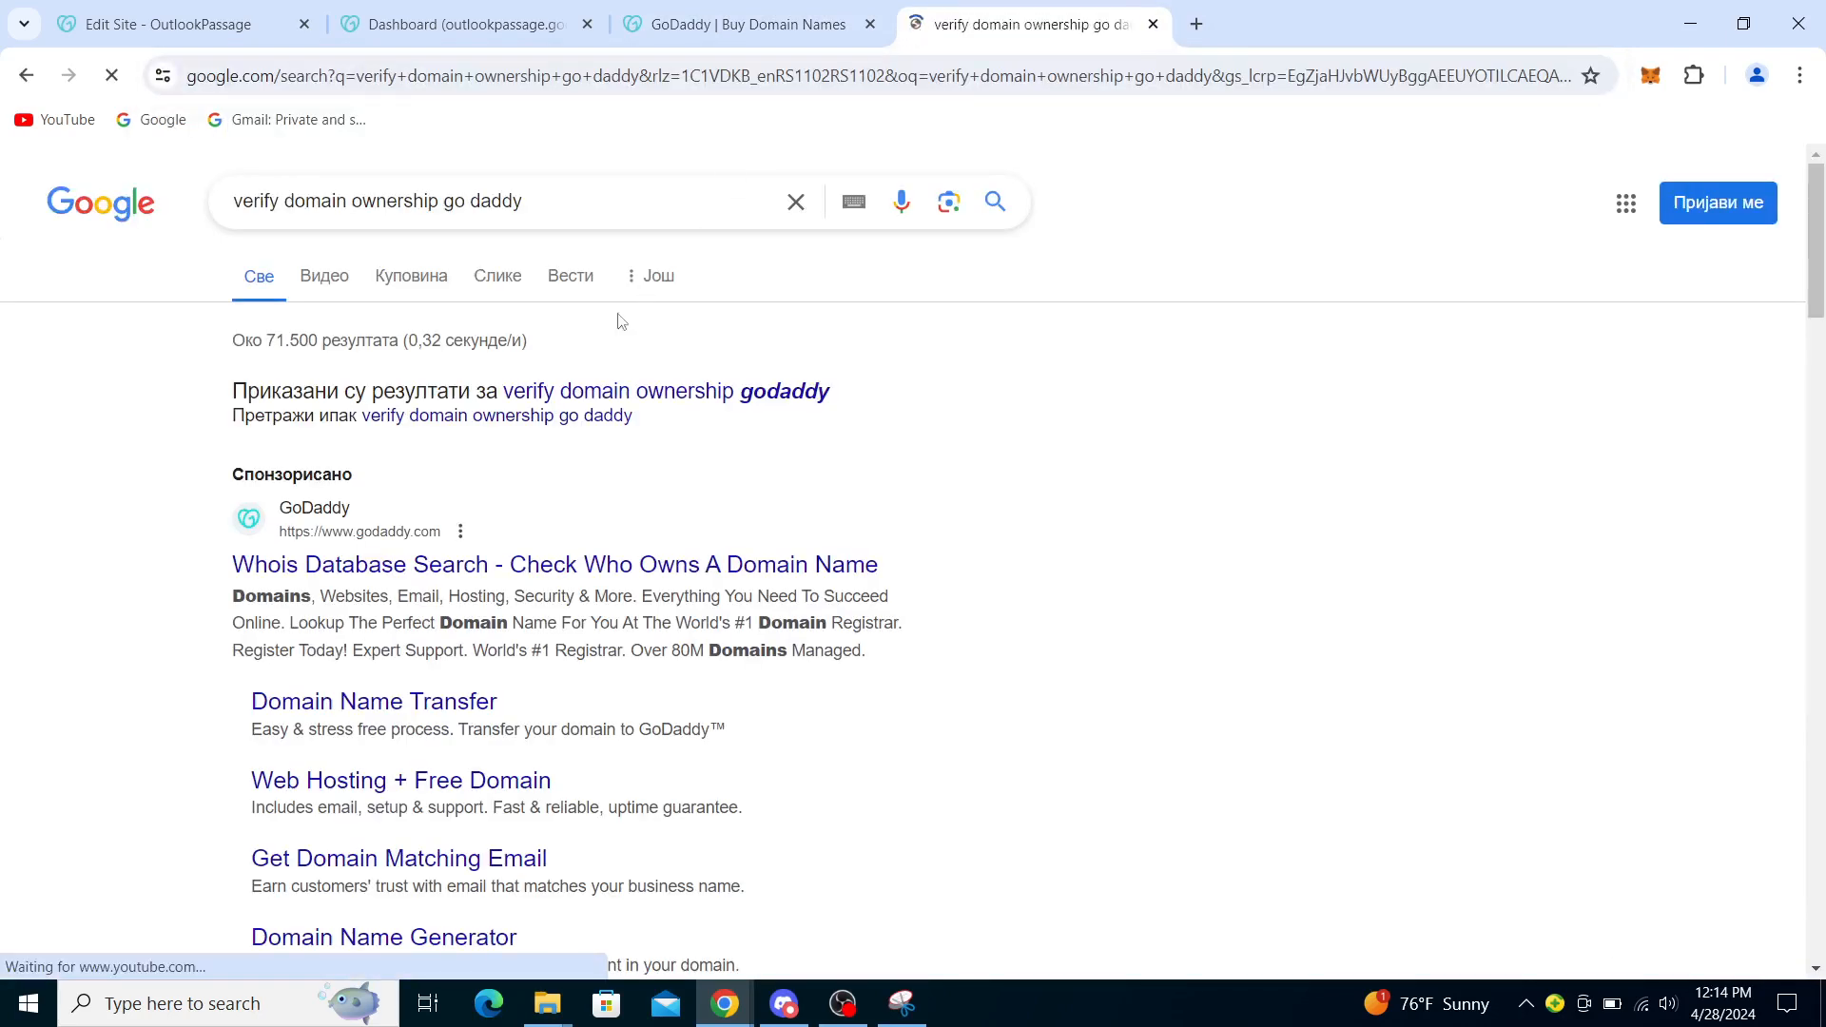
scroll(down, 3)
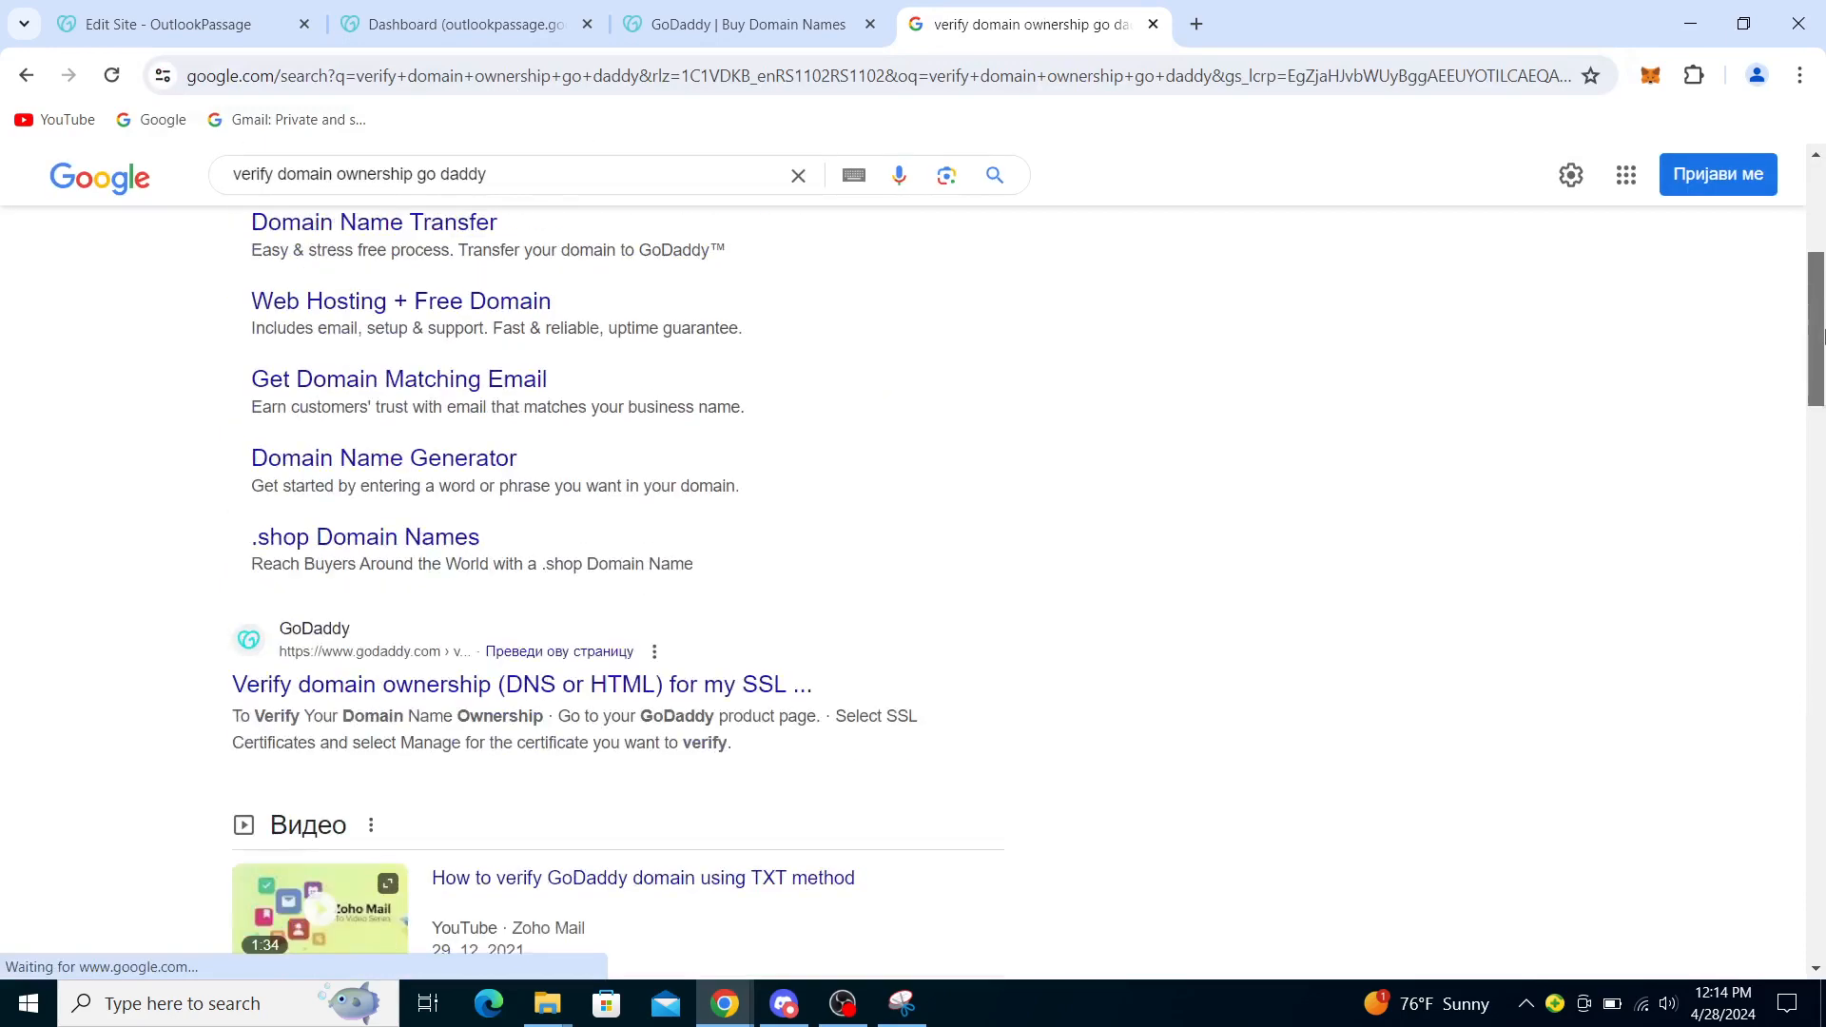
scroll(down, 3)
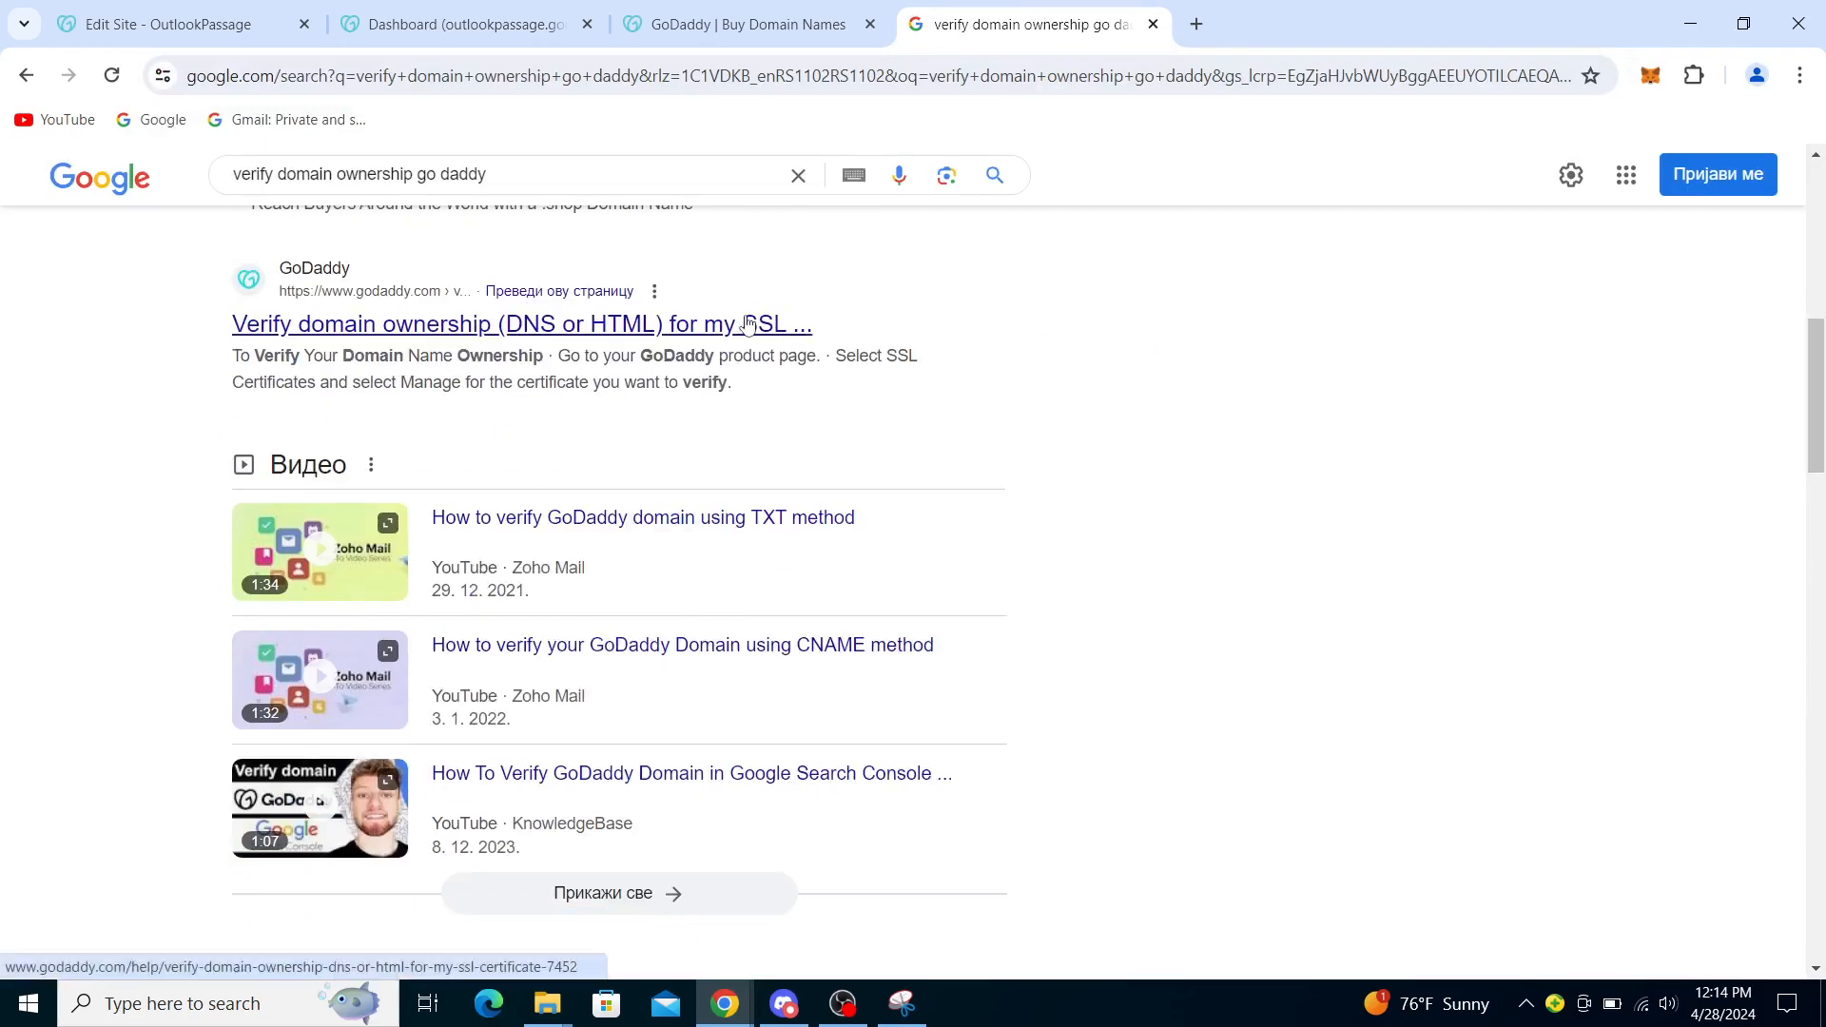
click(522, 323)
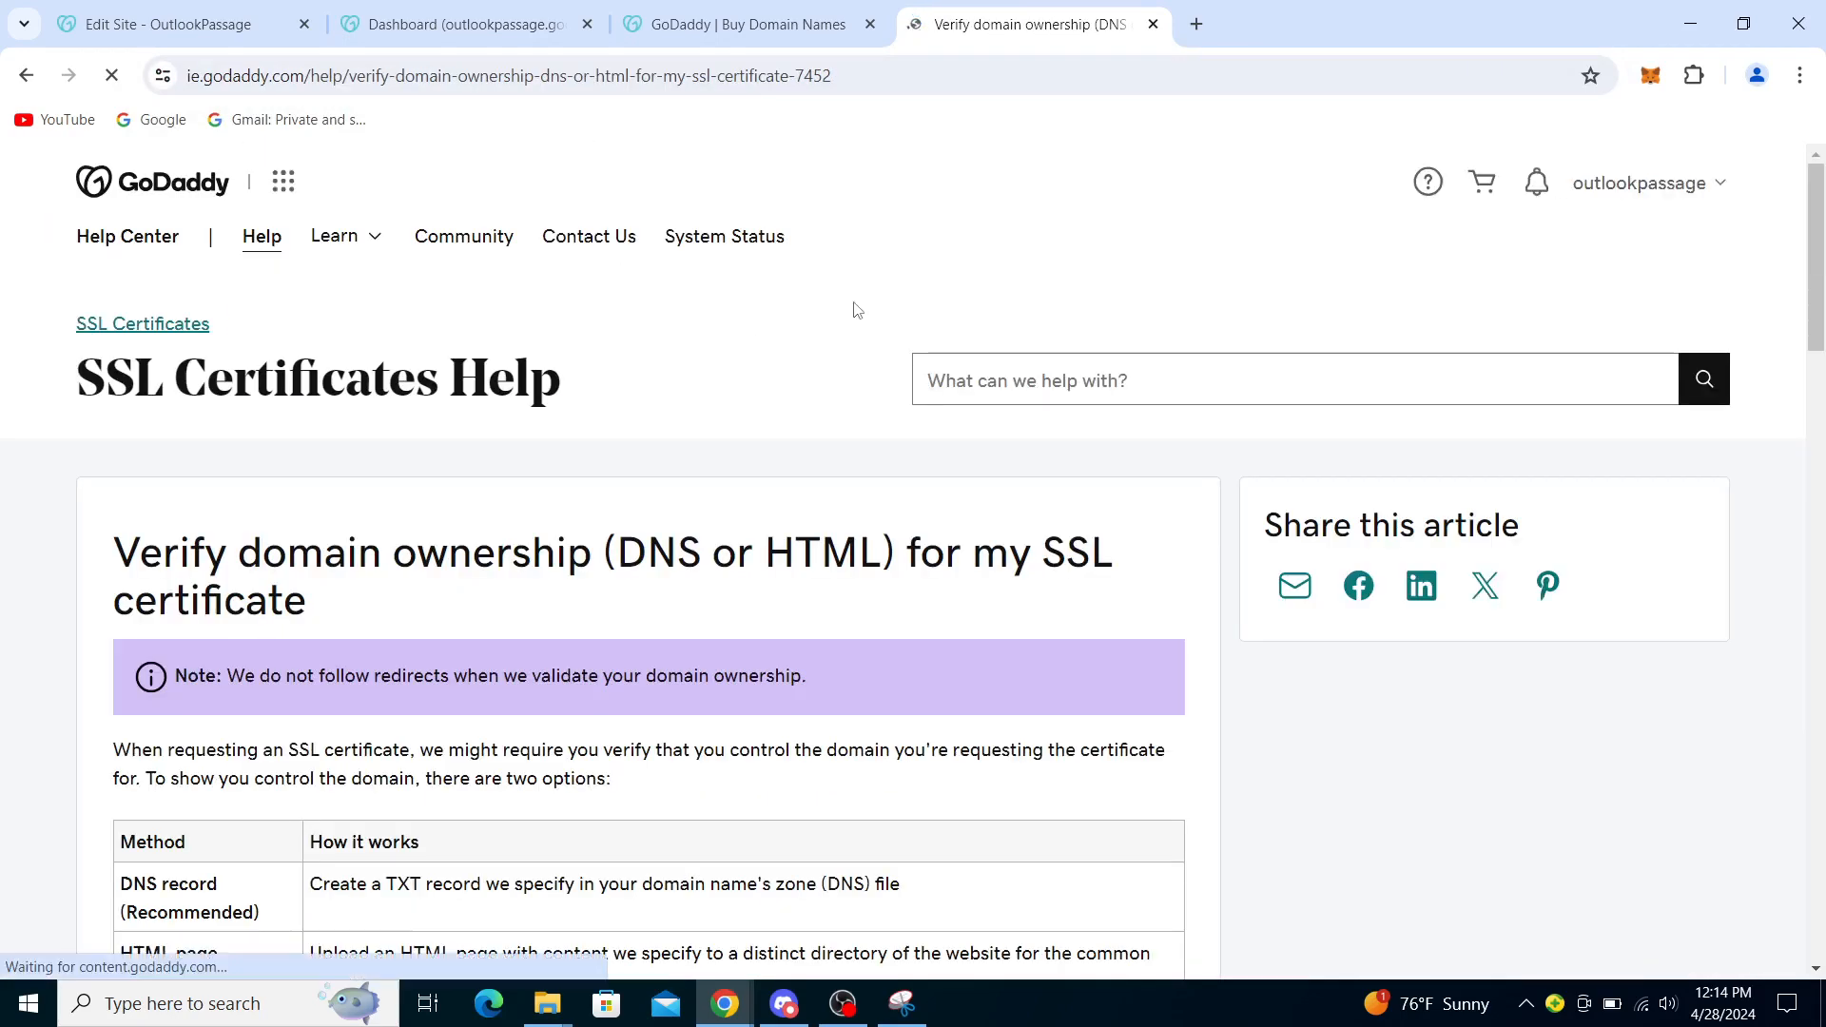
Read through the DNS and HTML methods, dismissing the feedback popup, down to the verification steps.
scroll(down, 3)
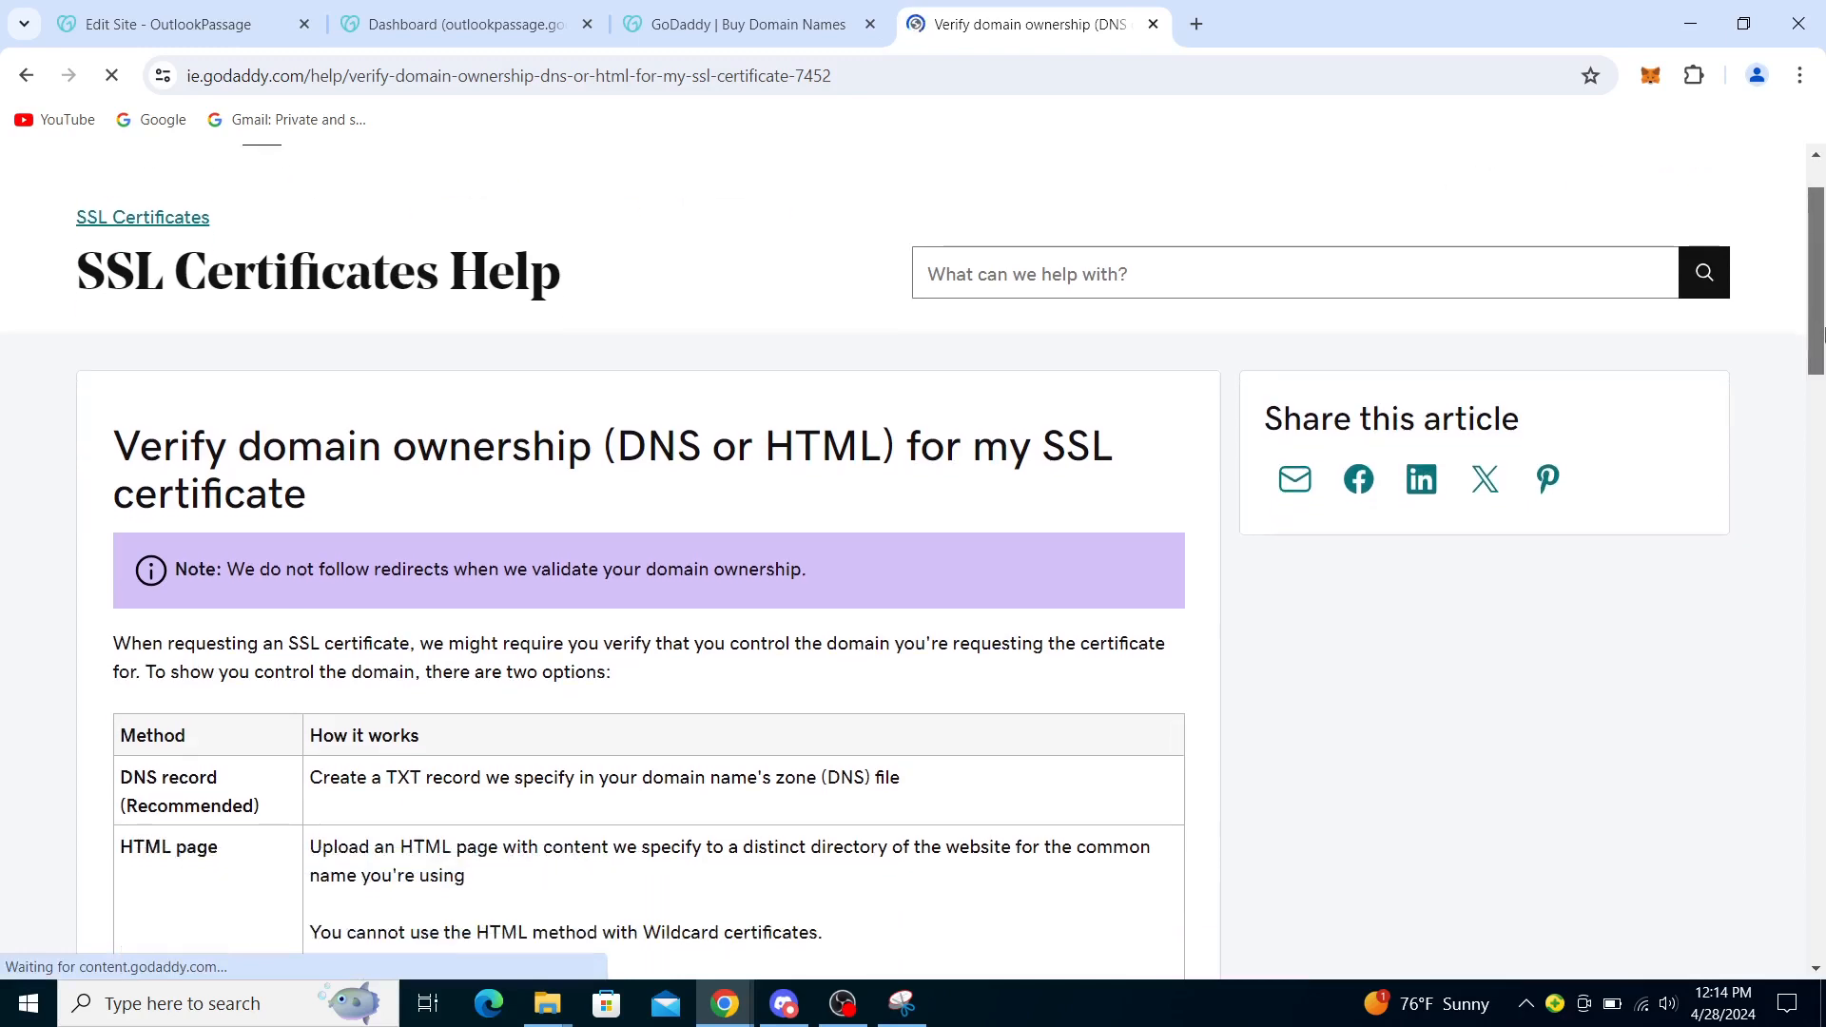
scroll(down, 3)
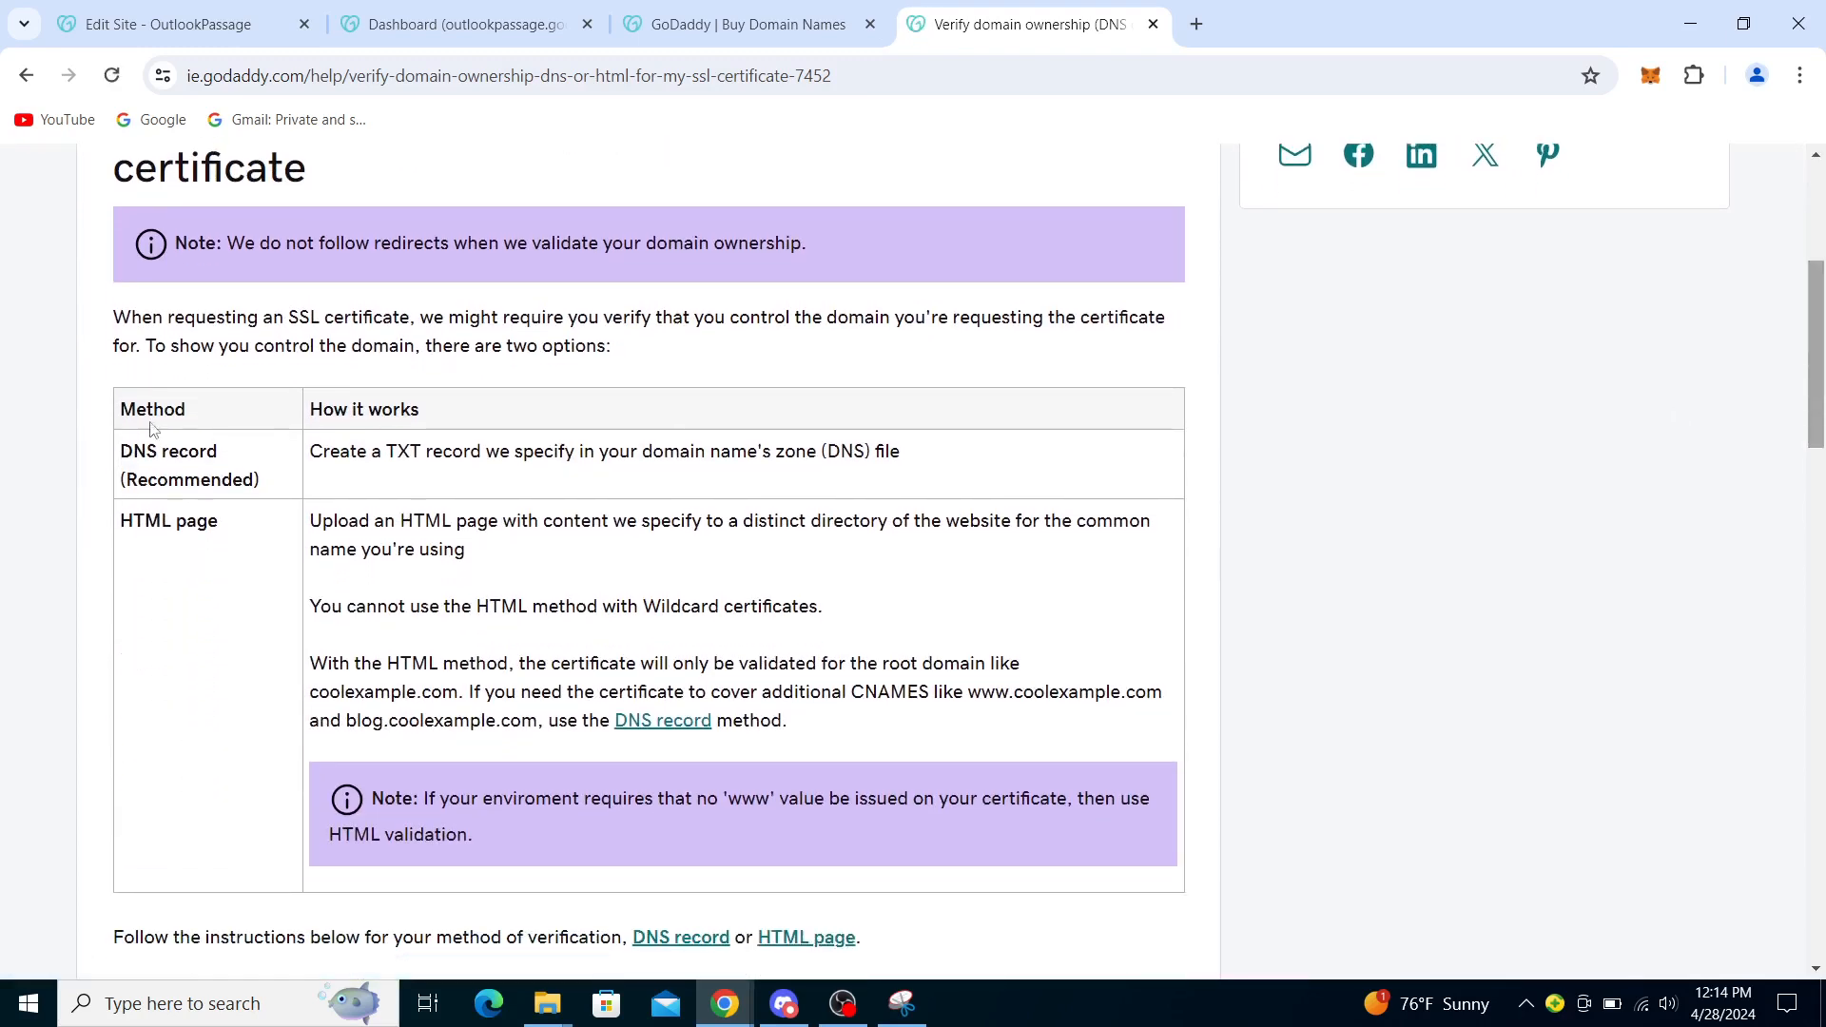
mouse_move(1013, 510)
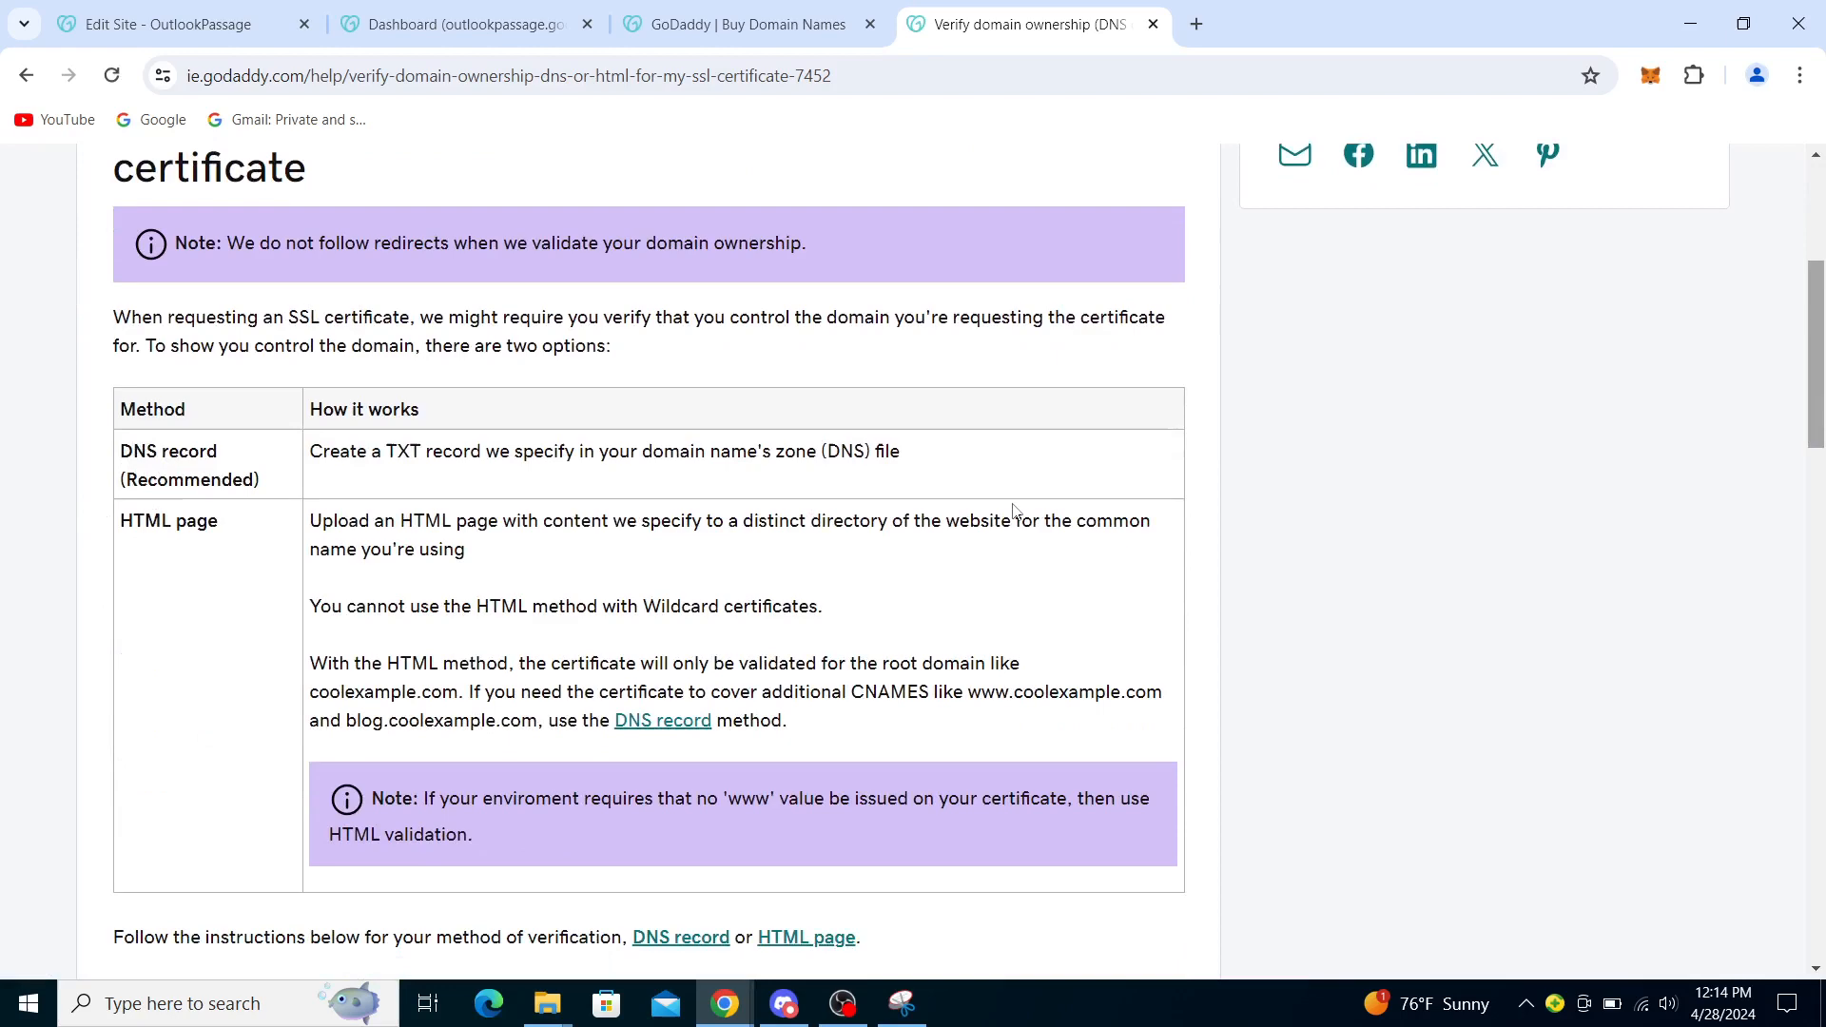
scroll(down, 3)
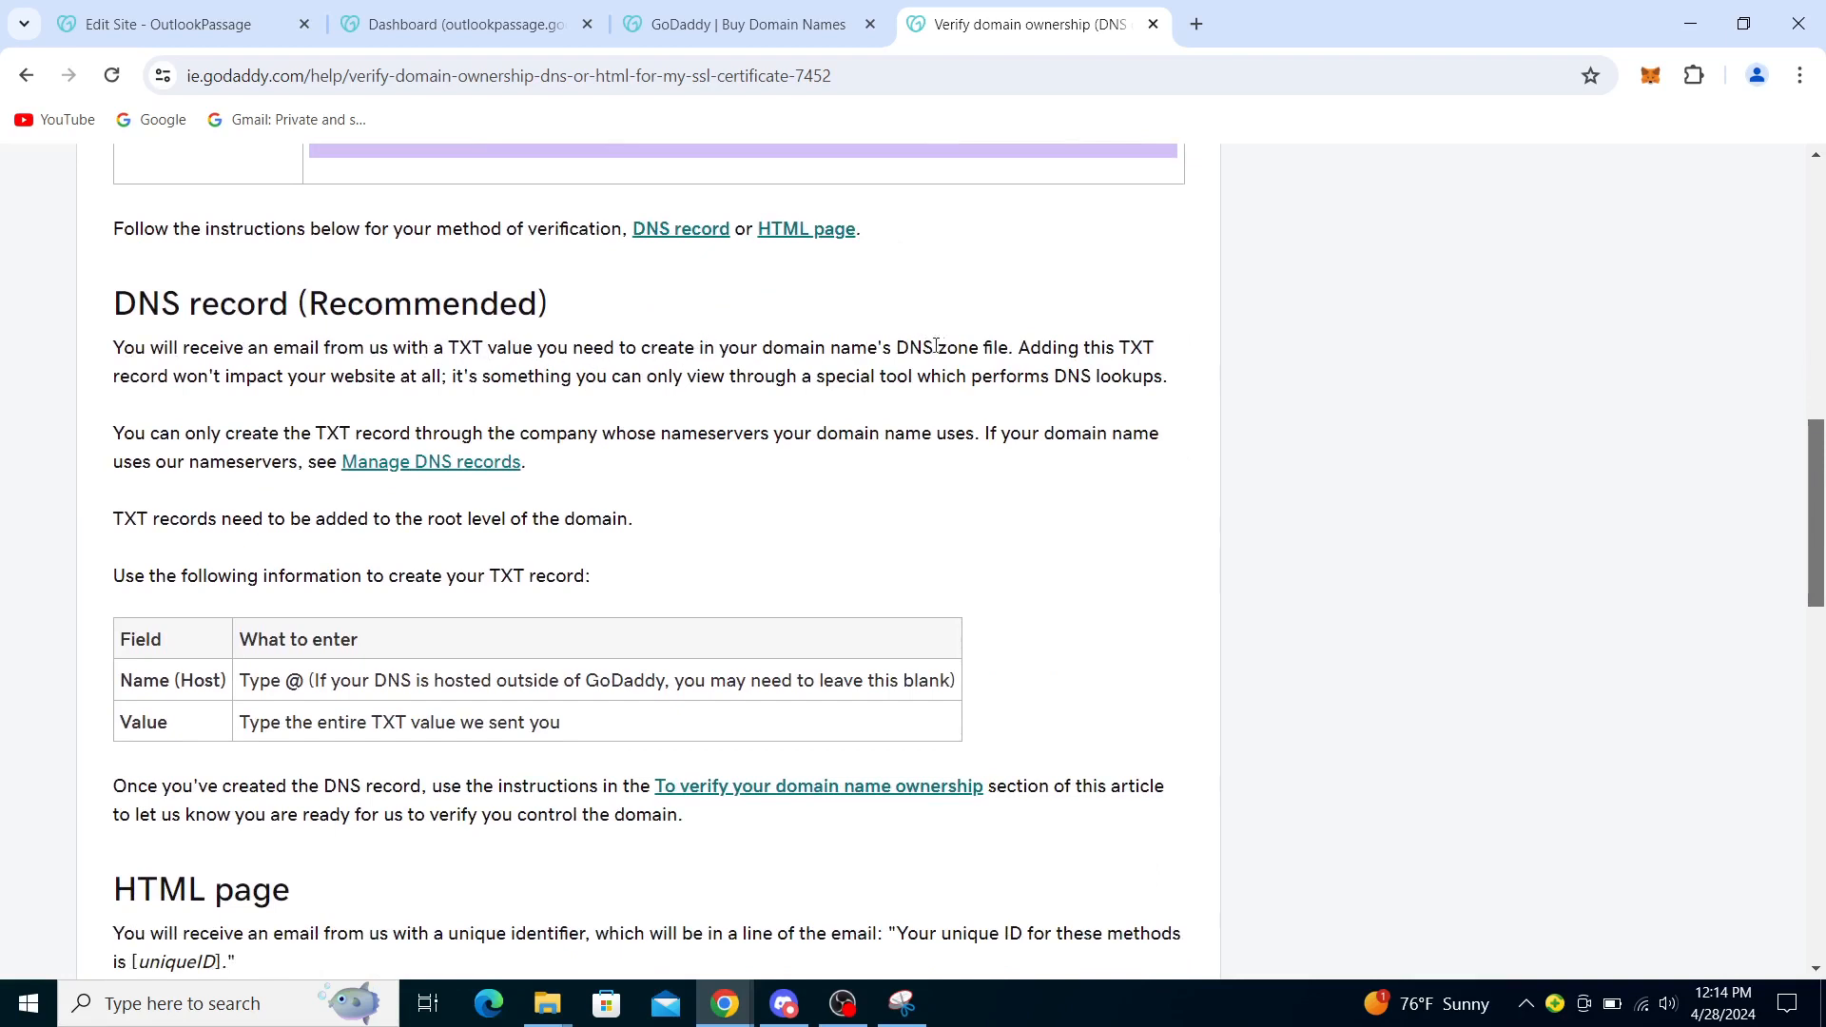
mouse_move(365, 445)
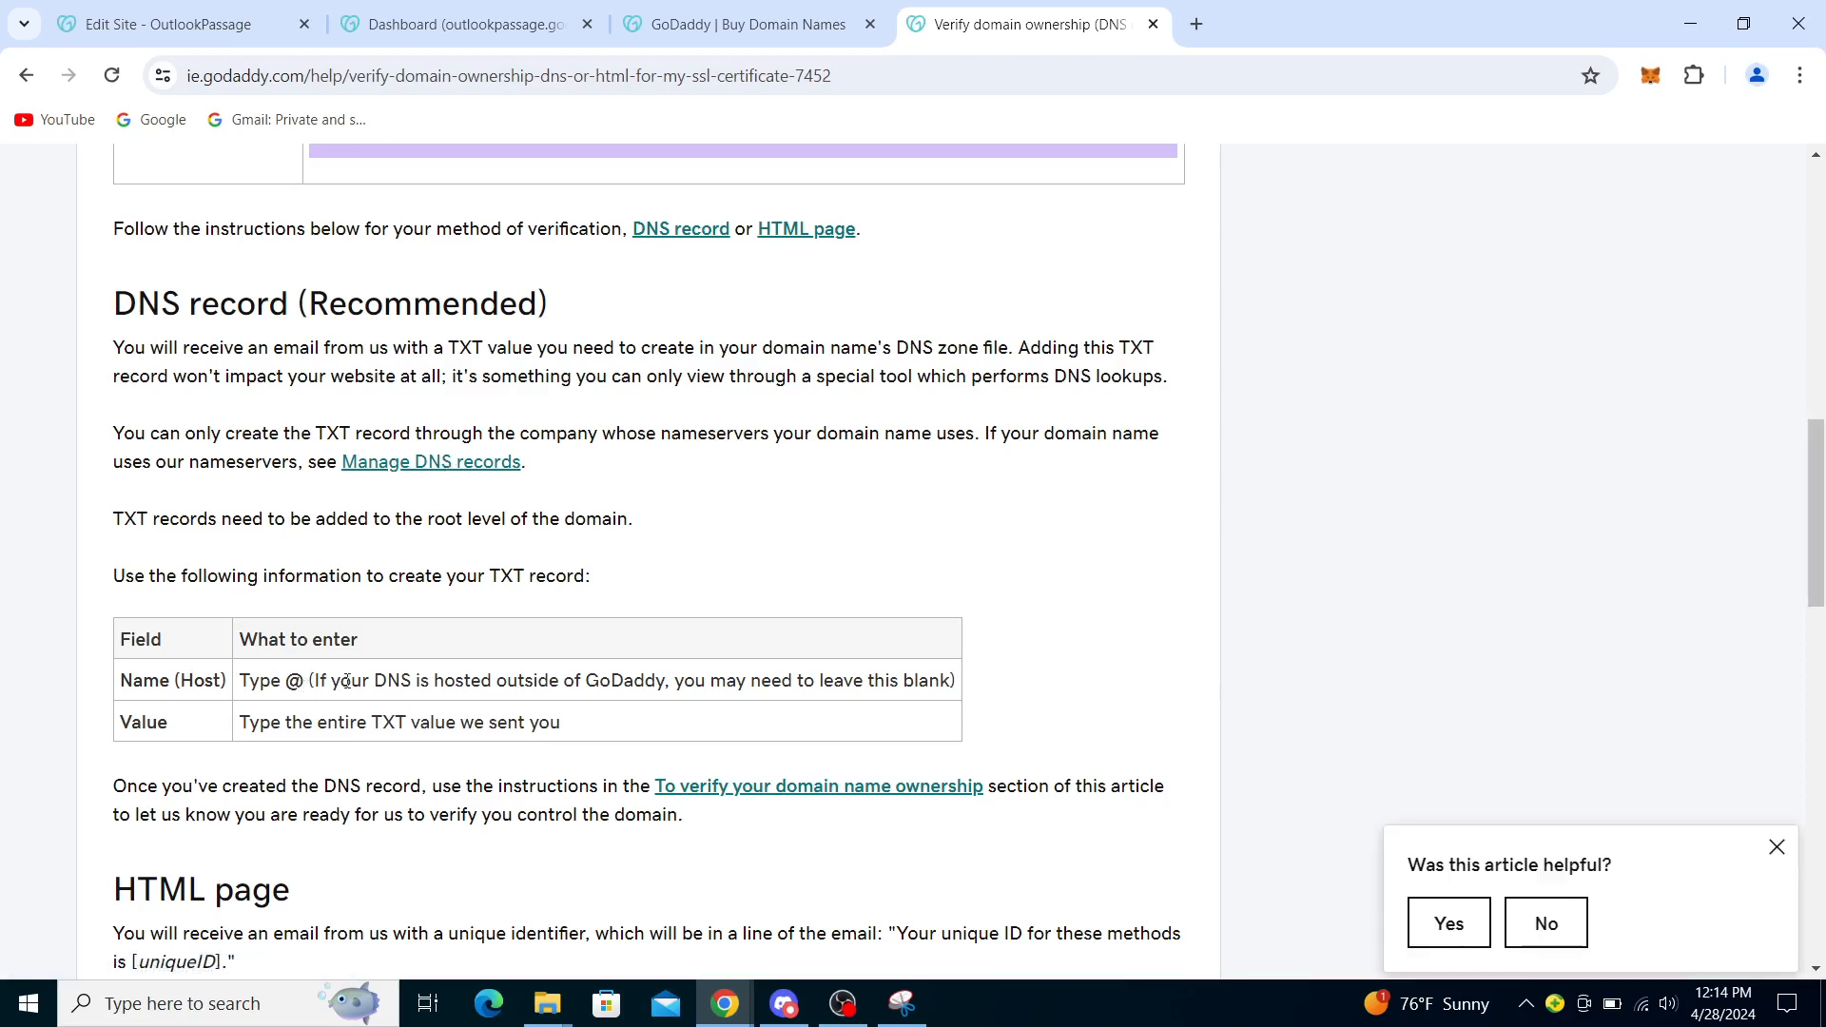
mouse_move(1775, 846)
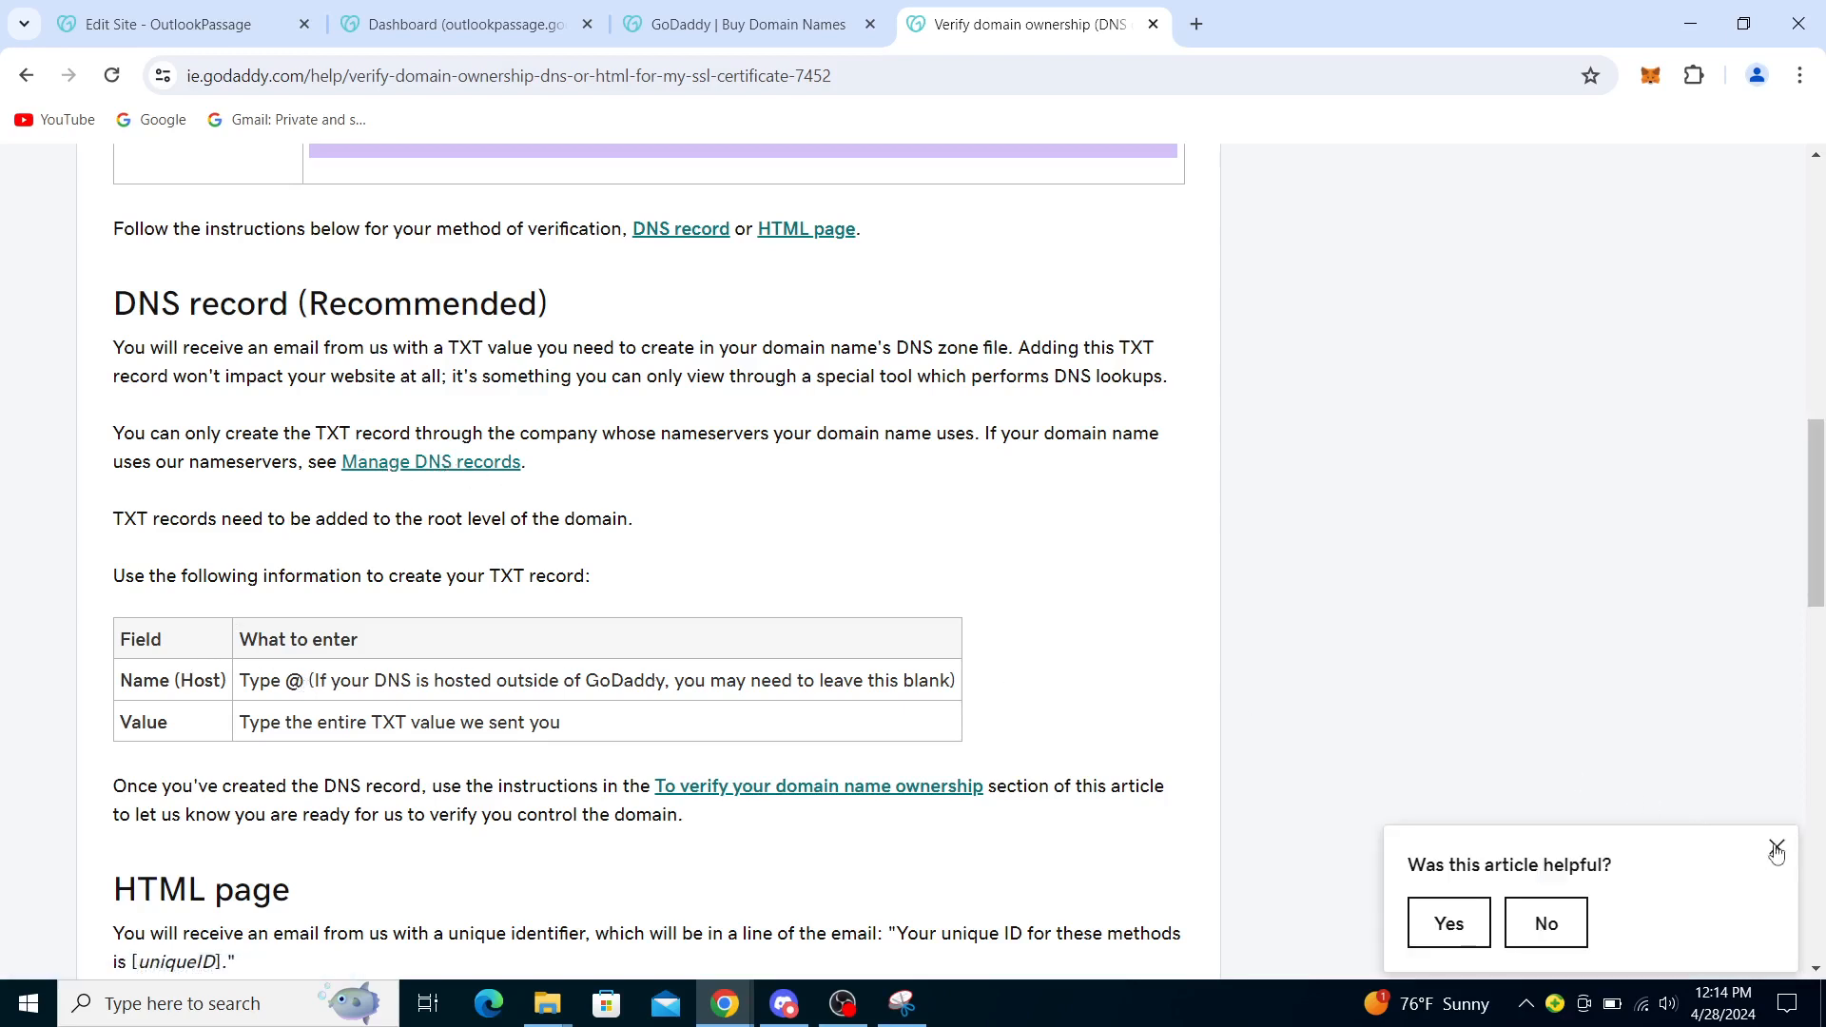
click(1775, 846)
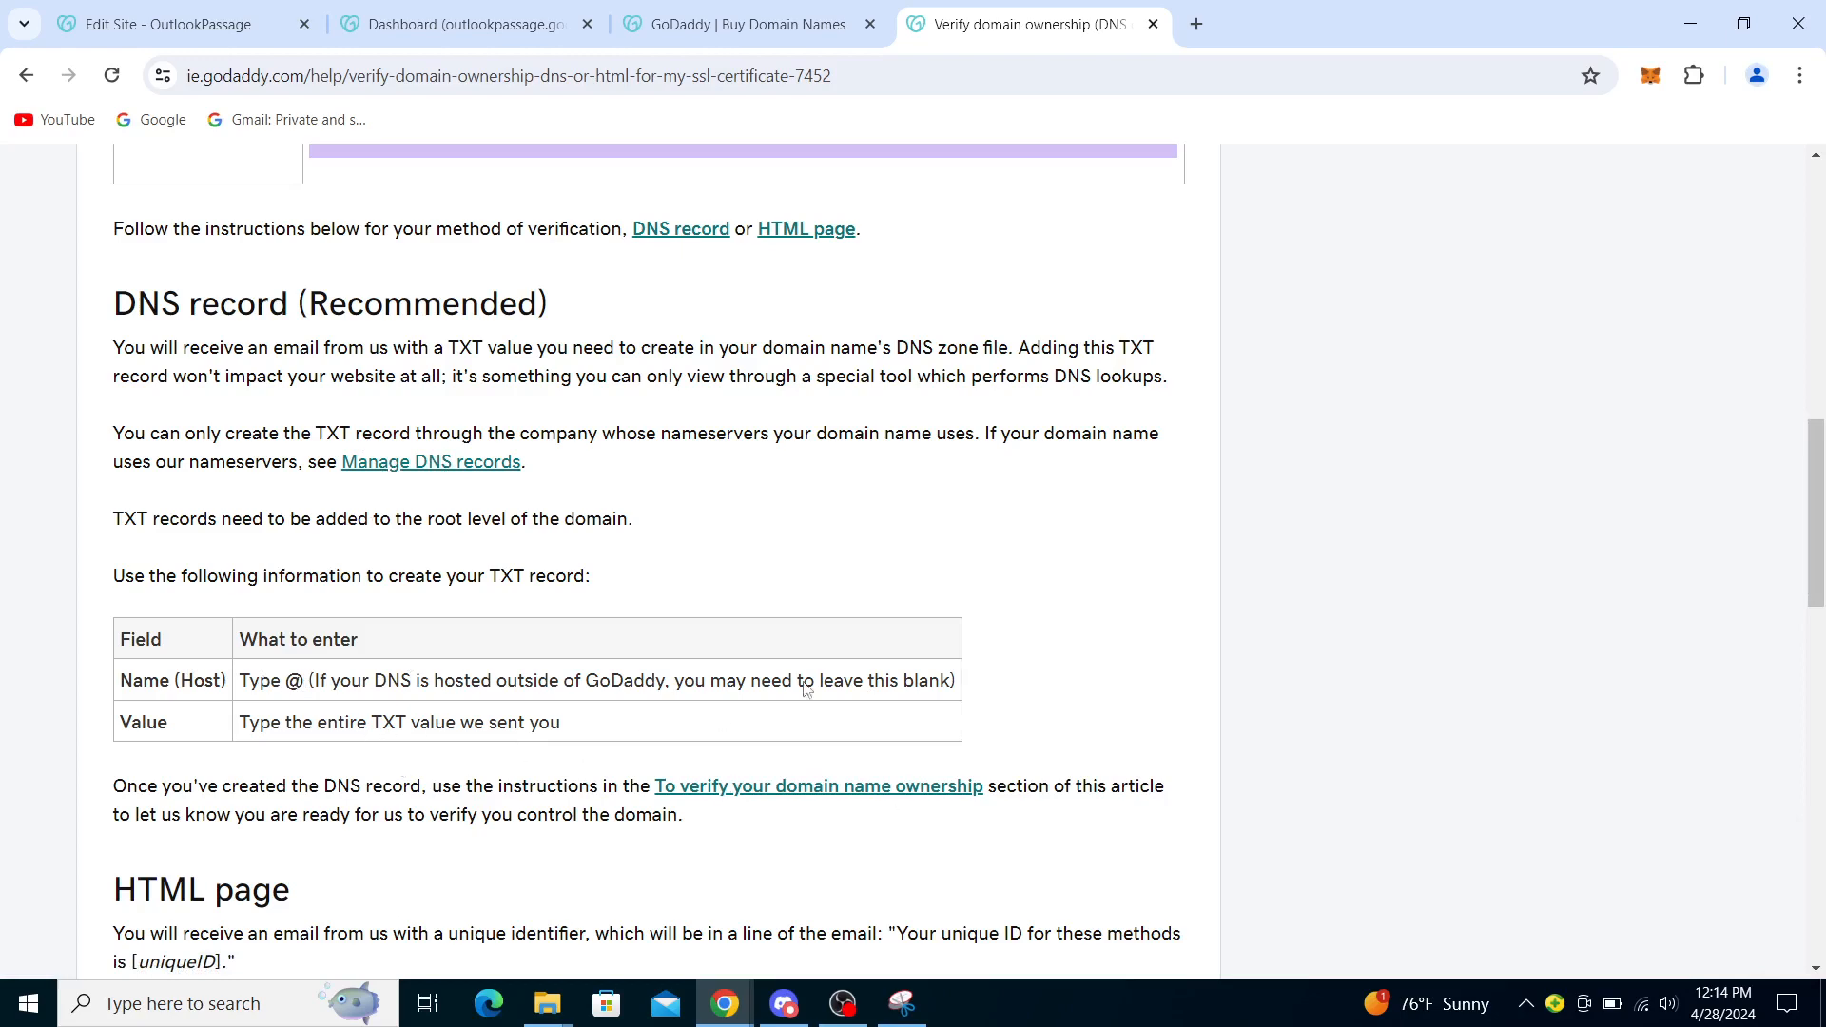
scroll(down, 3)
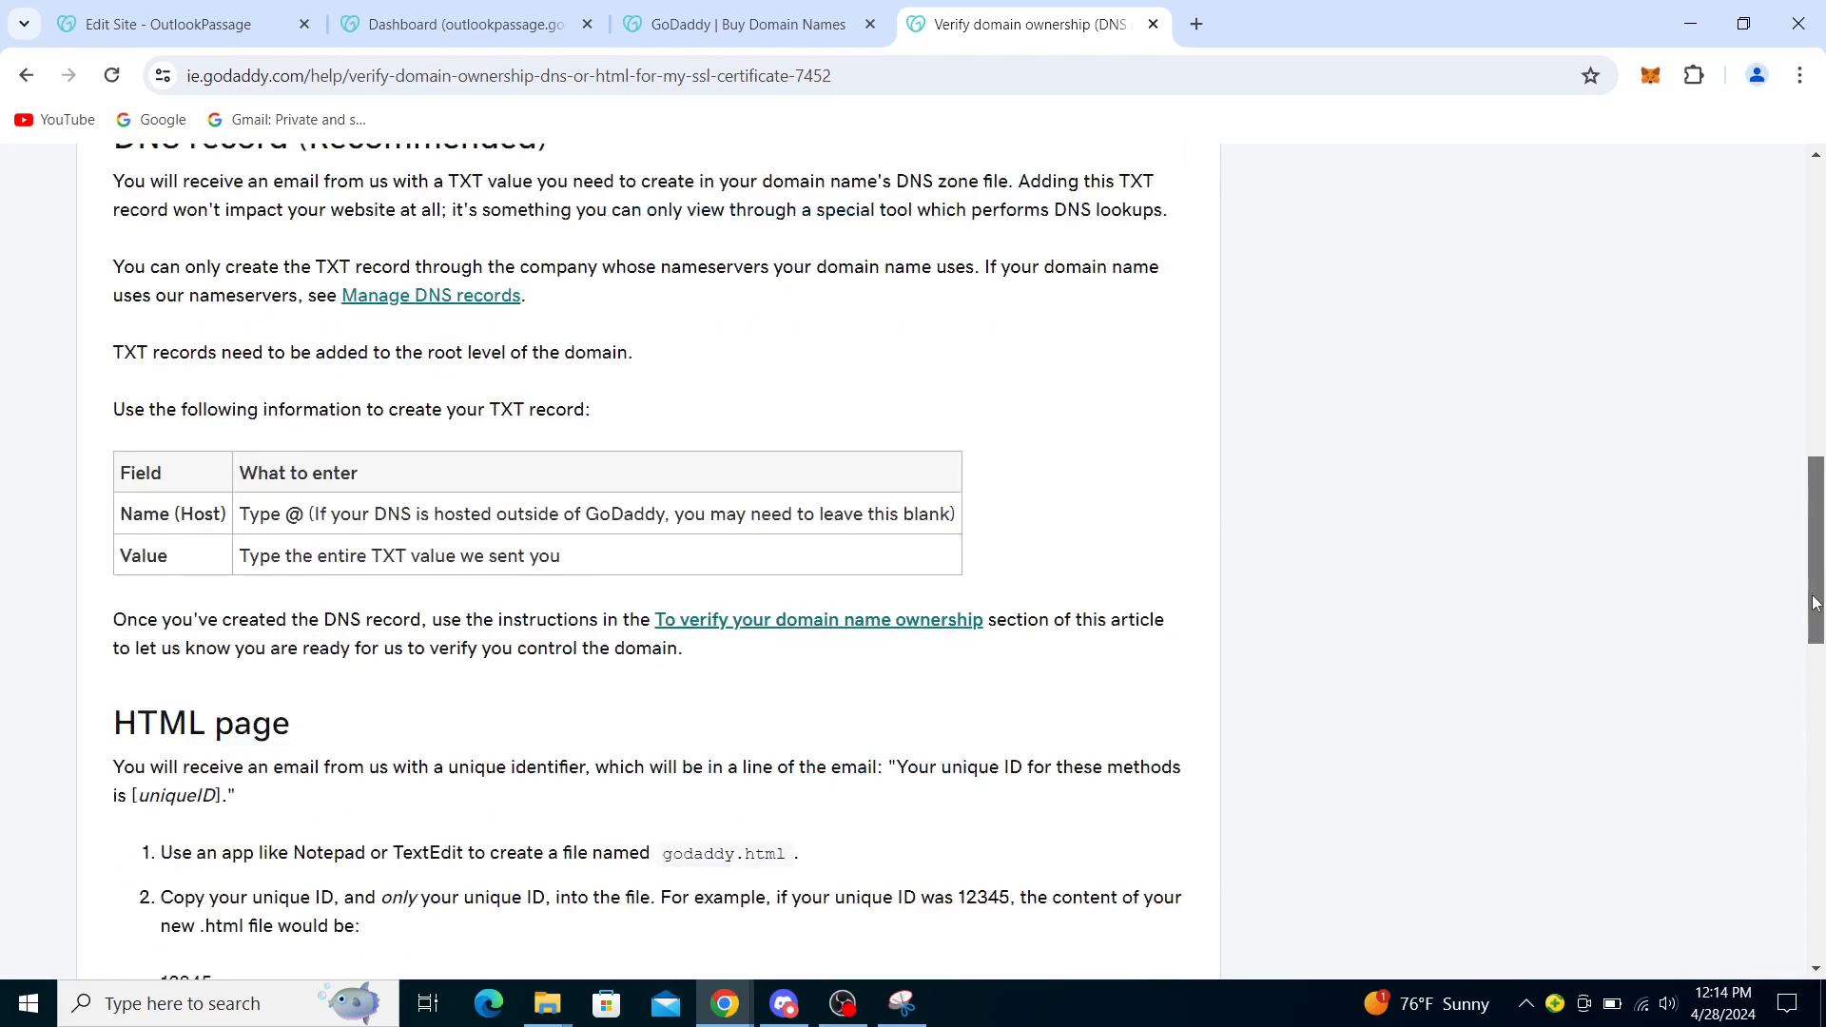
scroll(down, 3)
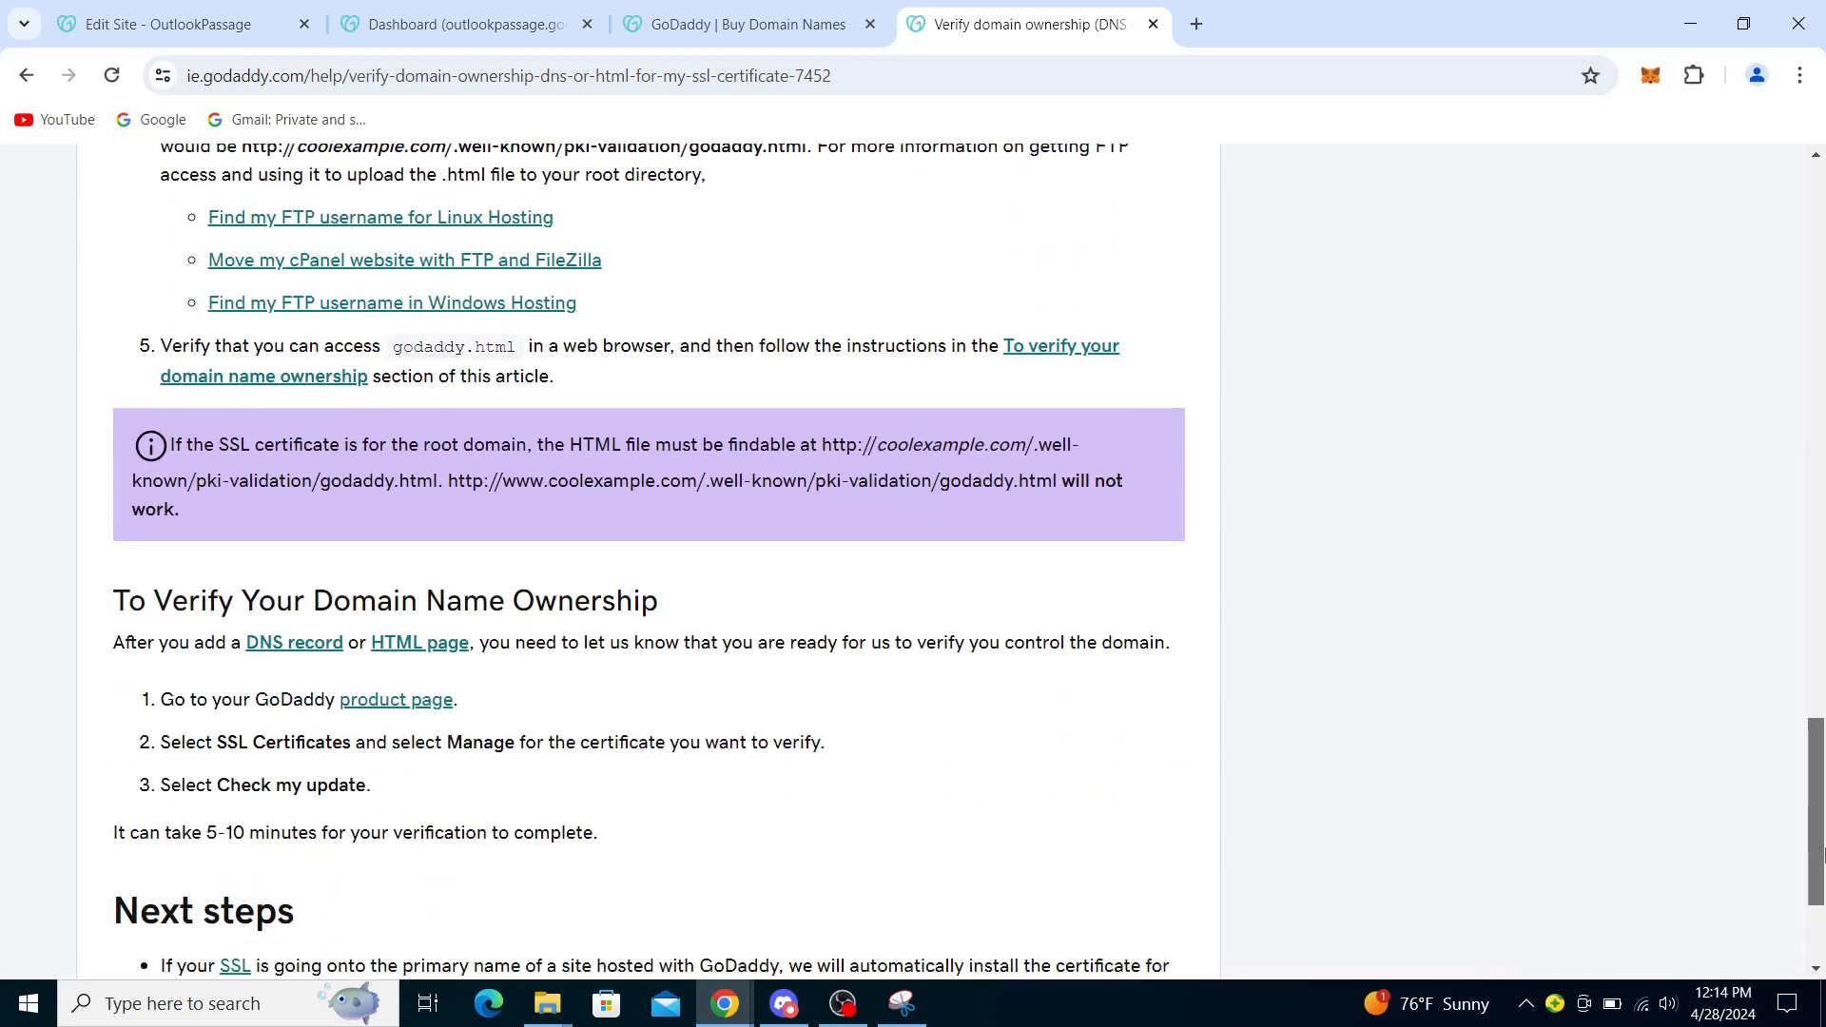
scroll(down, 3)
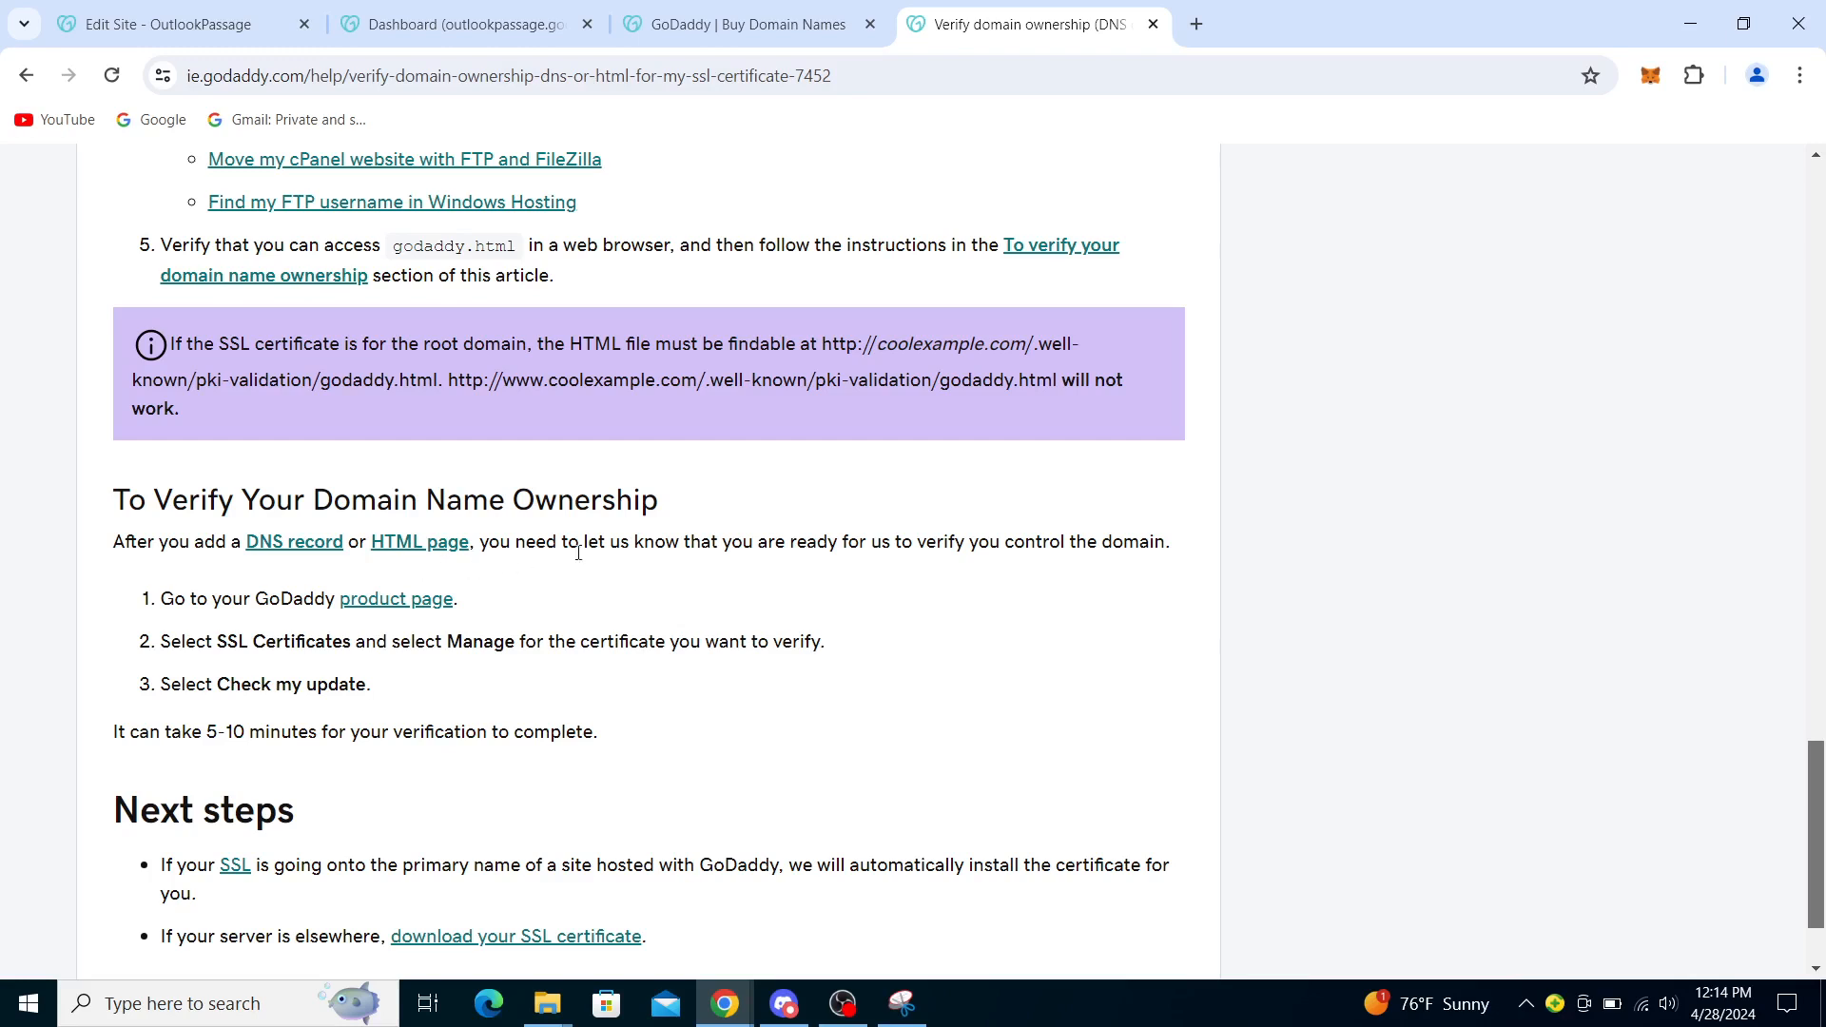
mouse_move(1018, 541)
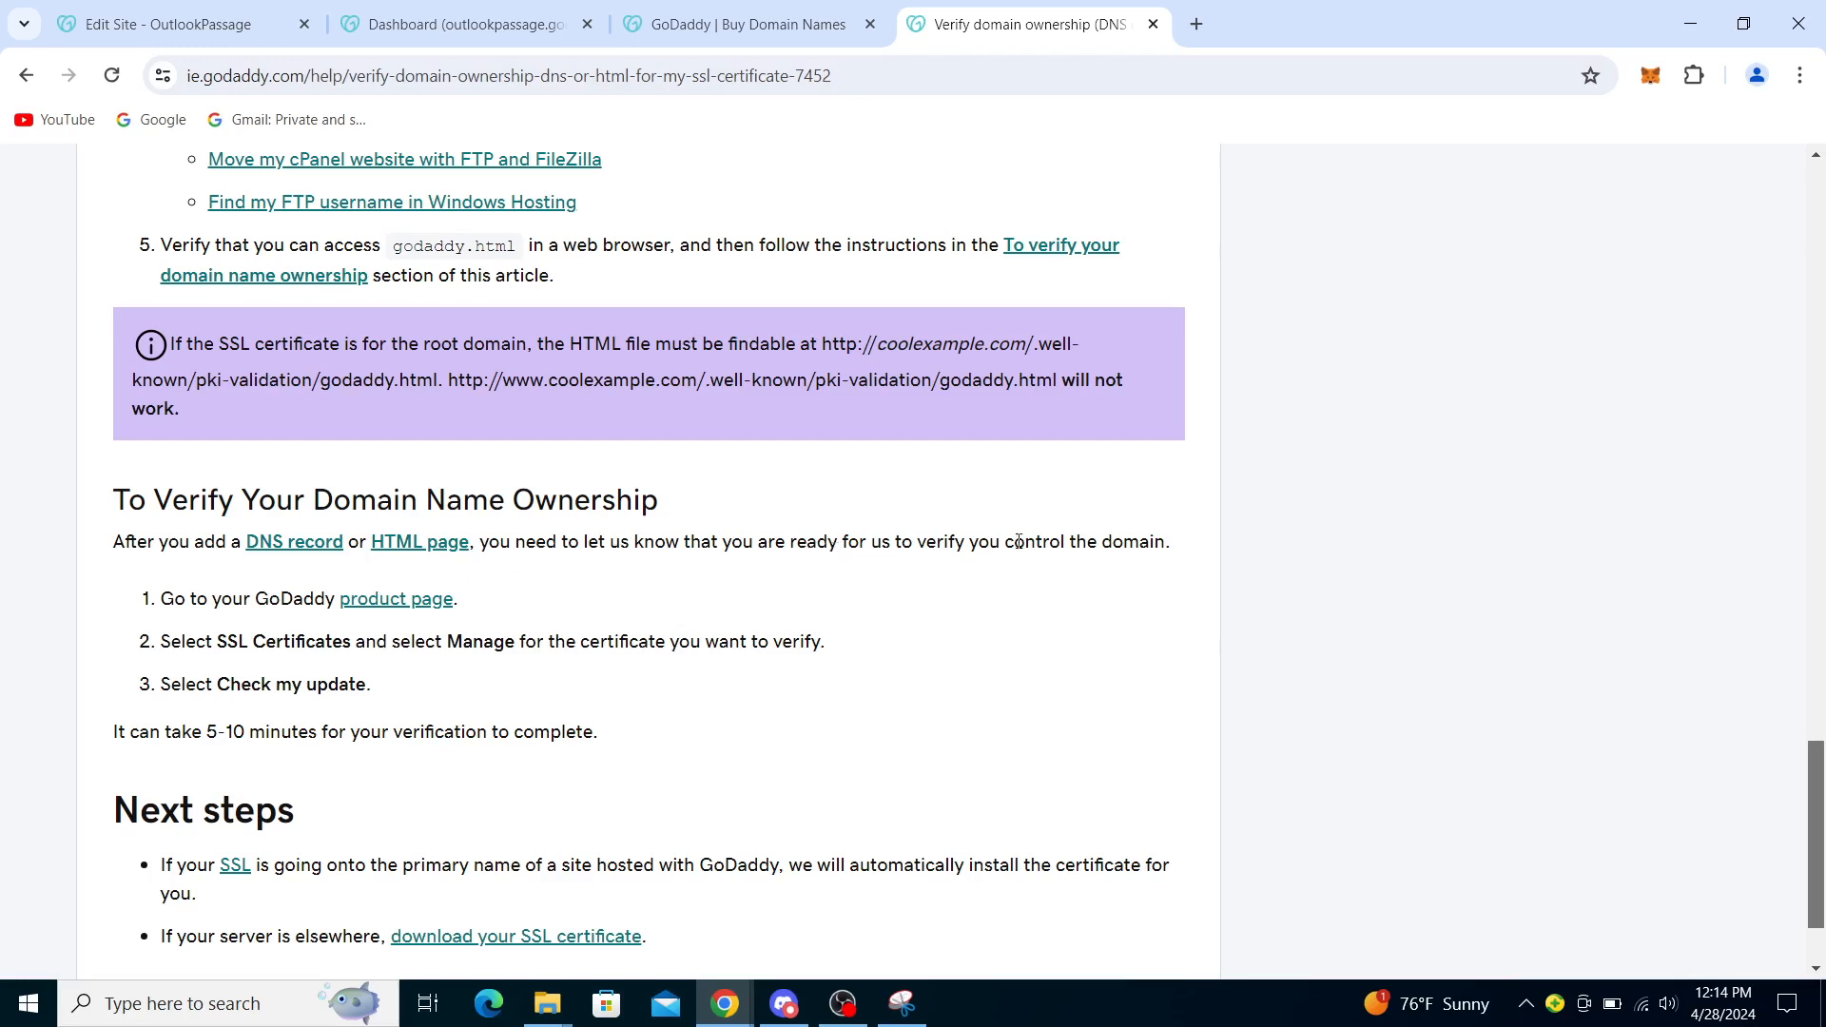
mouse_move(258, 626)
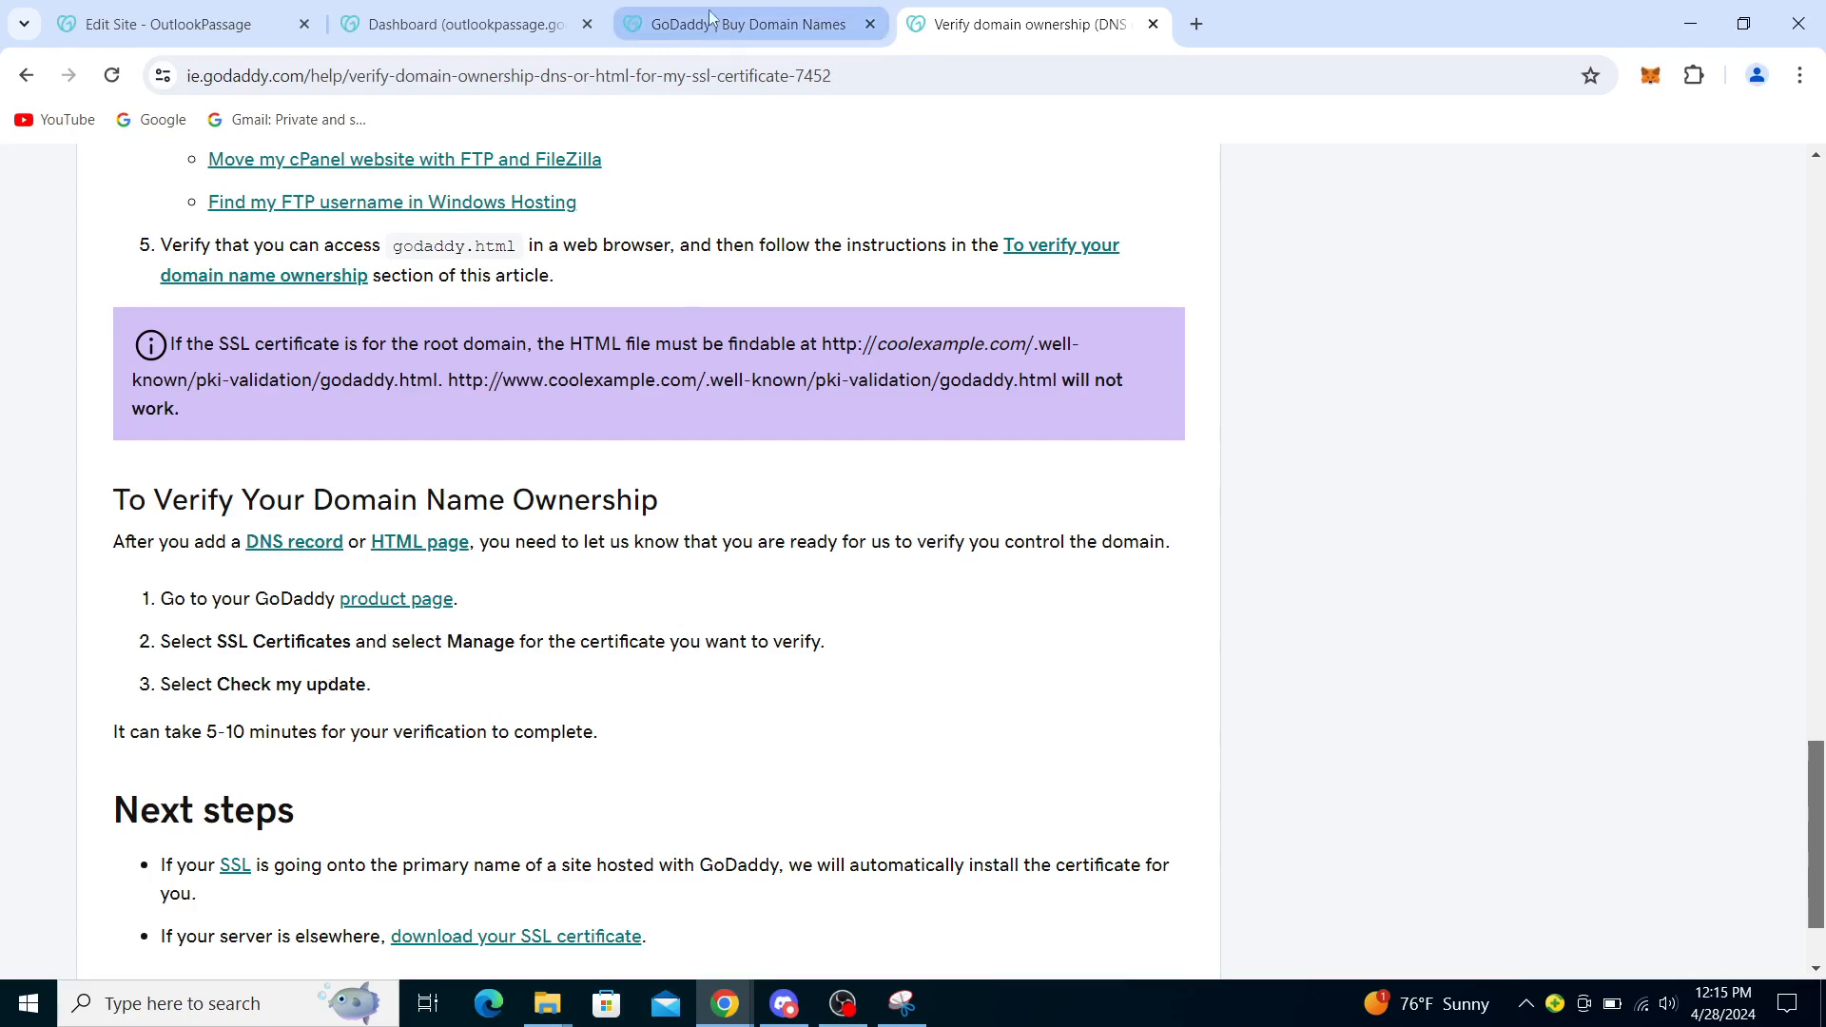
Open Websites and Hosting > SSL Certificates, dismiss the currency notice, then close that tab.
click(746, 23)
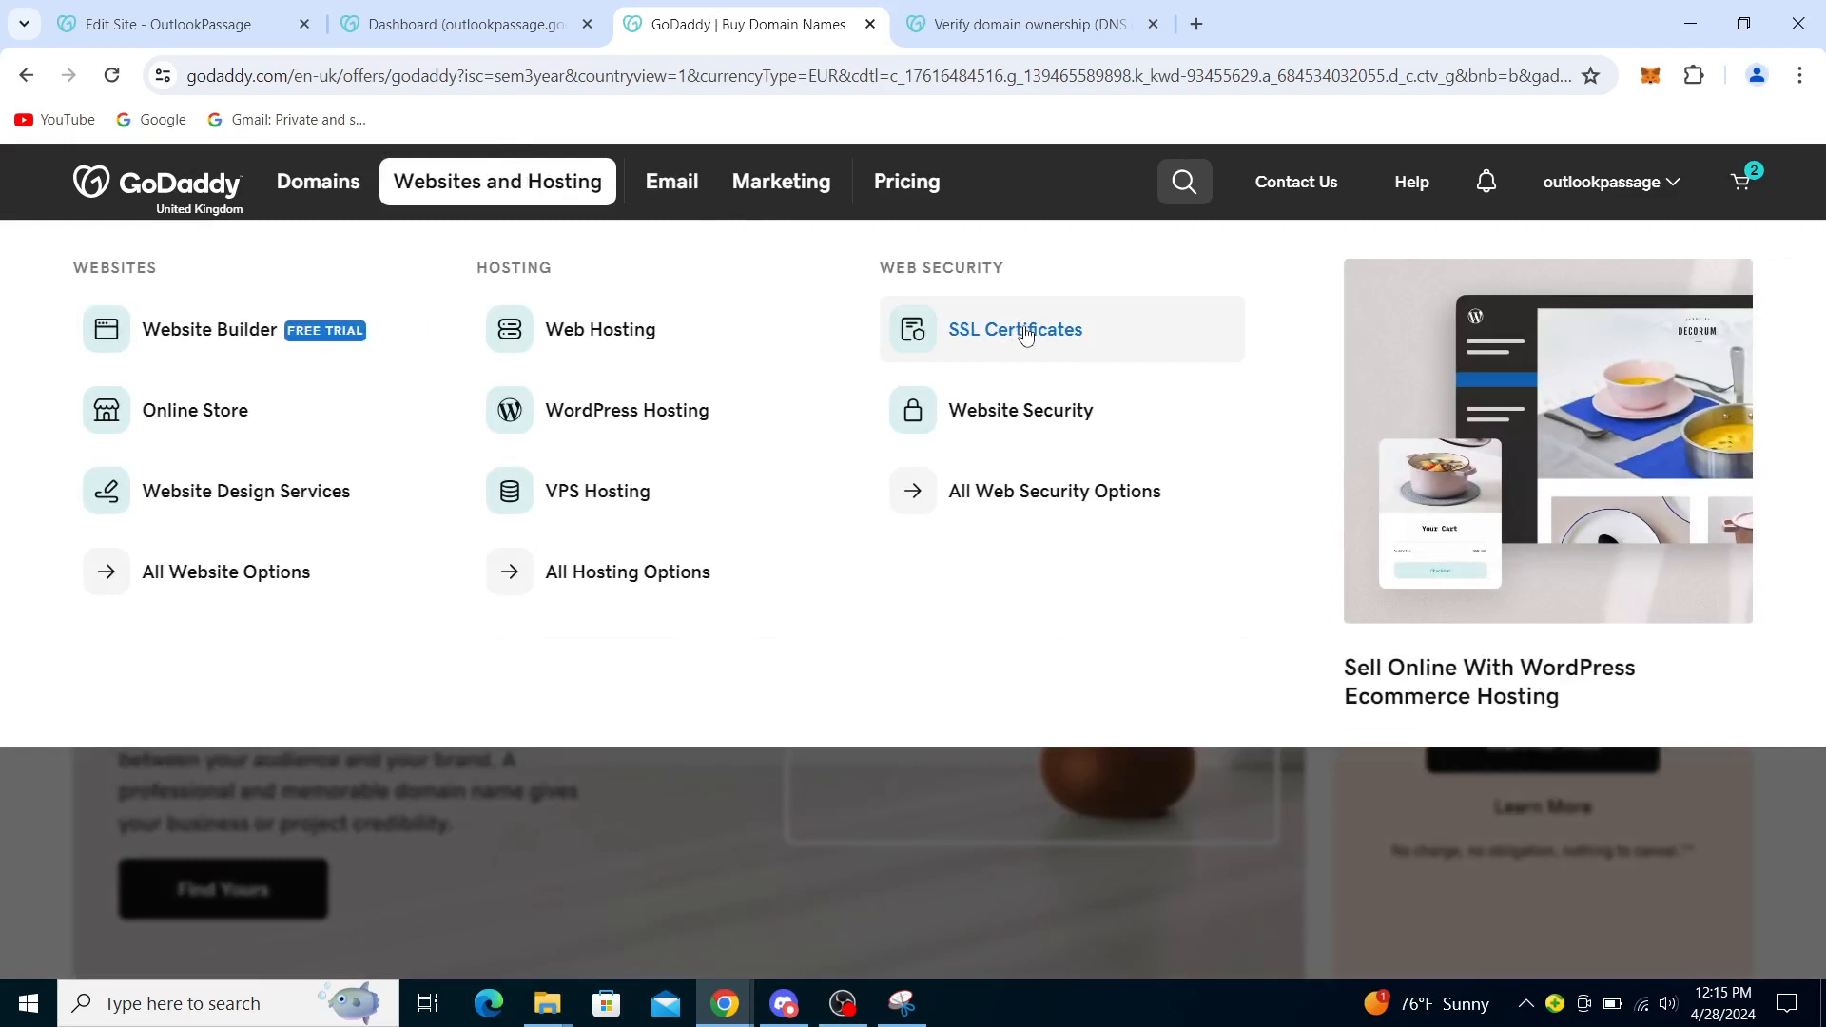
click(1015, 330)
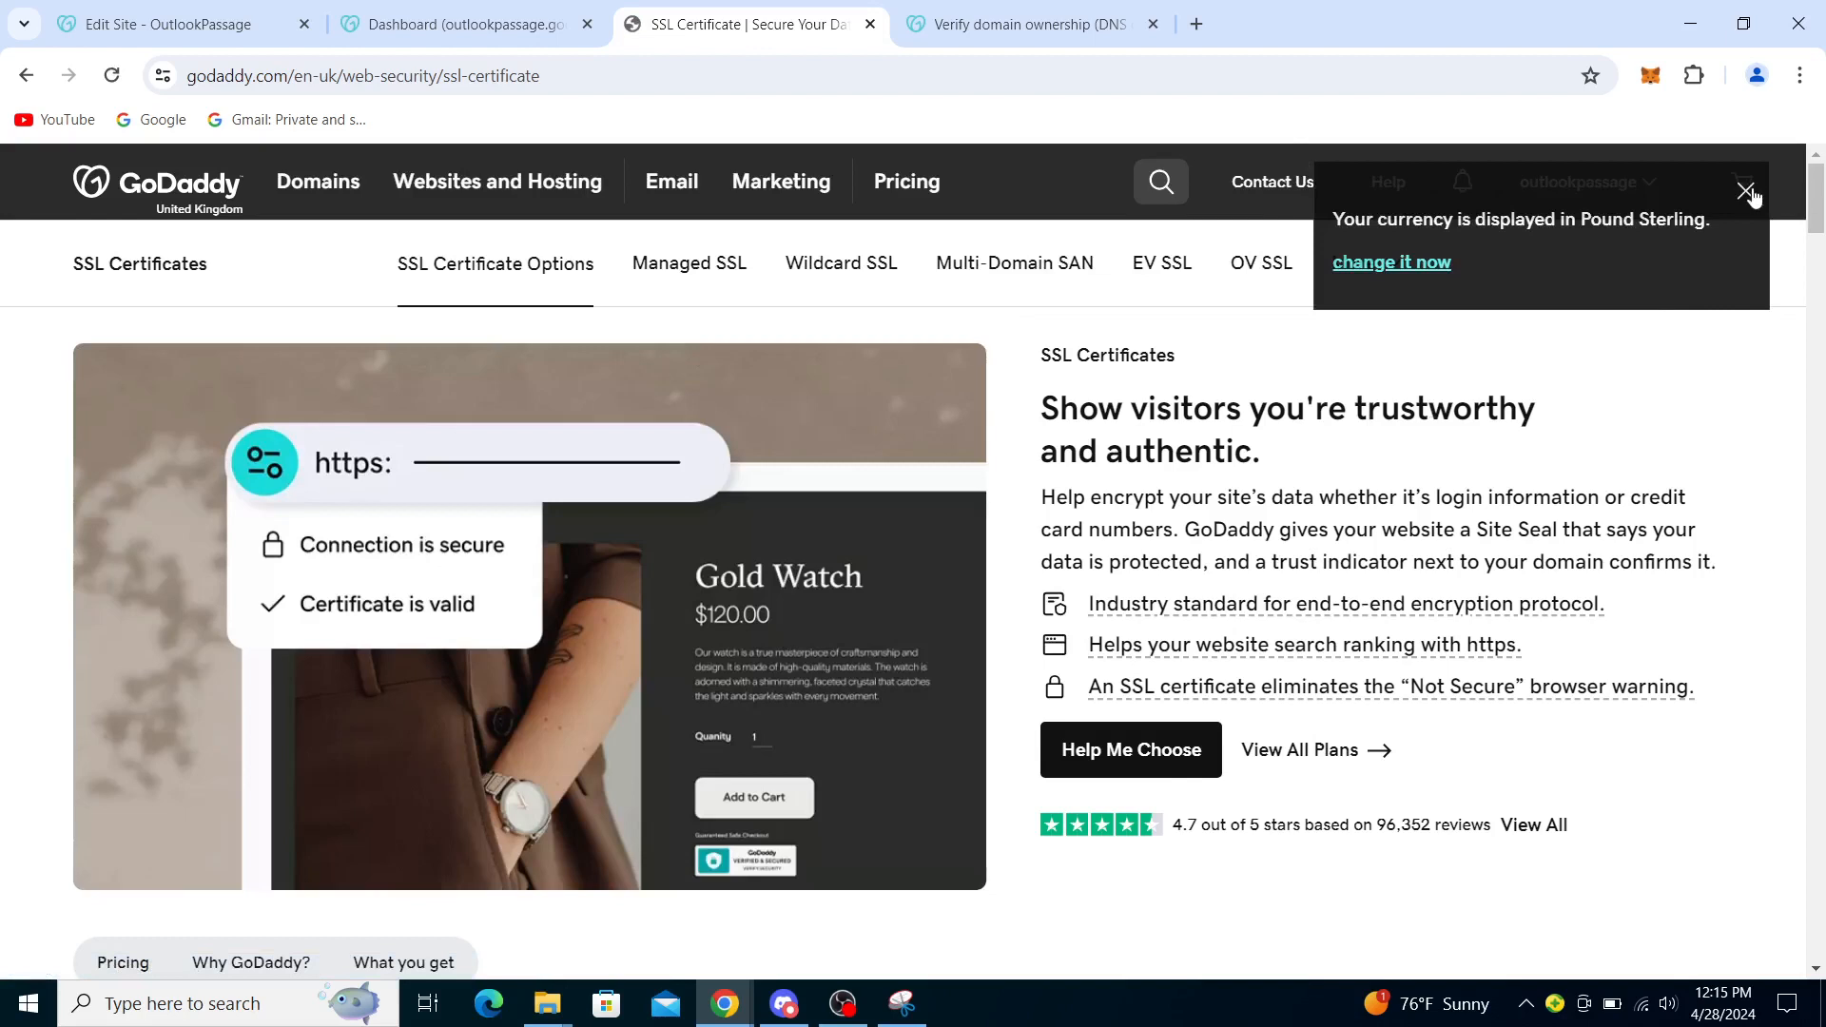
click(1745, 191)
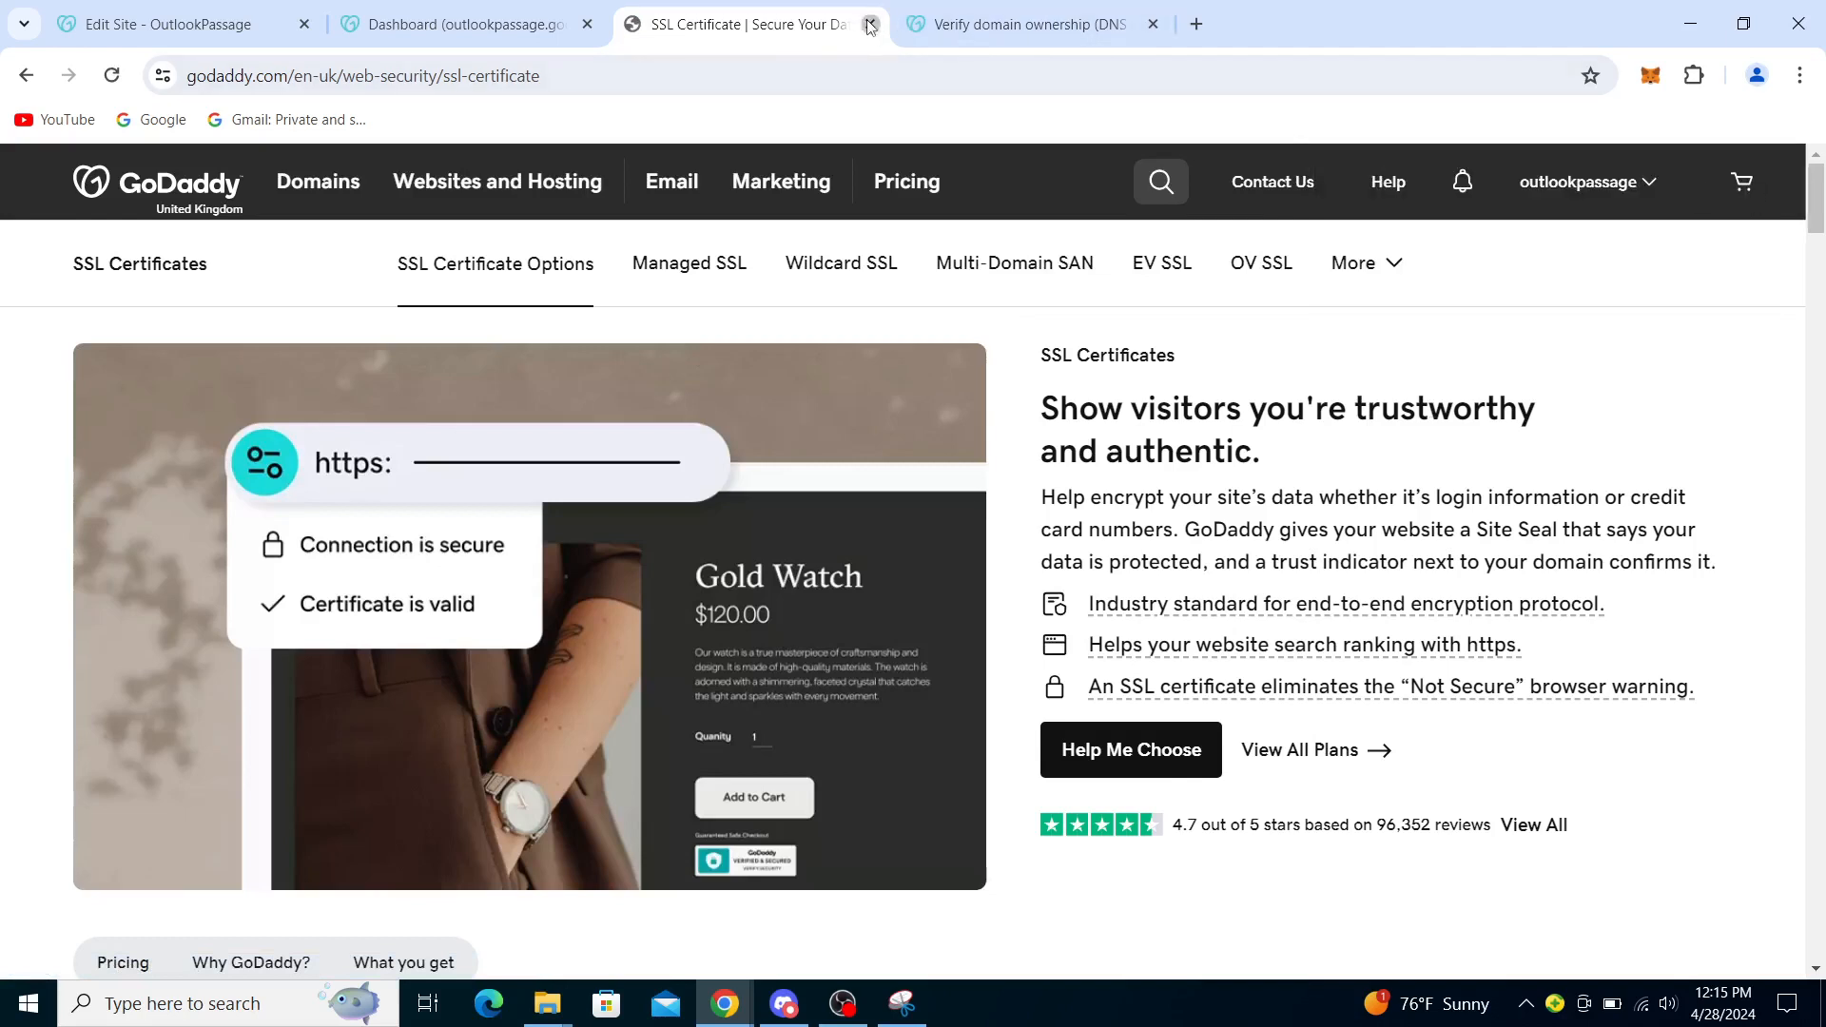
click(869, 23)
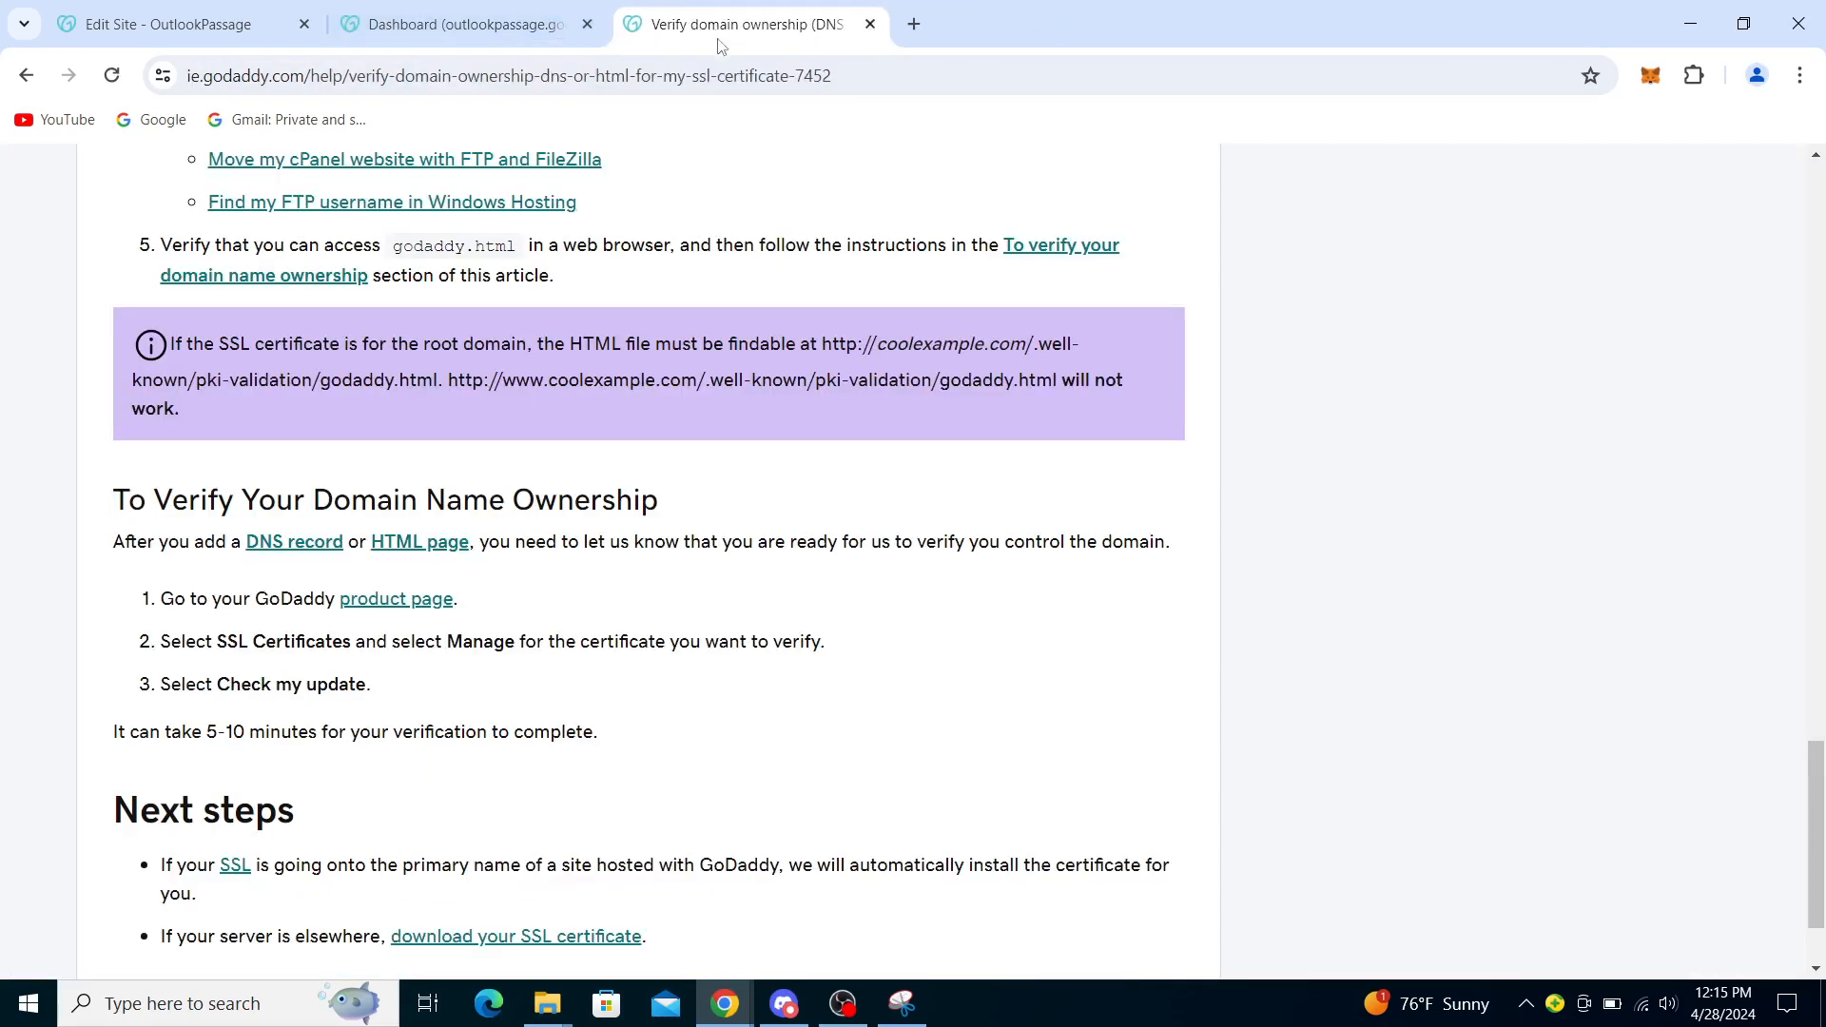
Search 'go daddy' from the address bar and open the 'GoDaddy™ - Official Site' result.
click(507, 76)
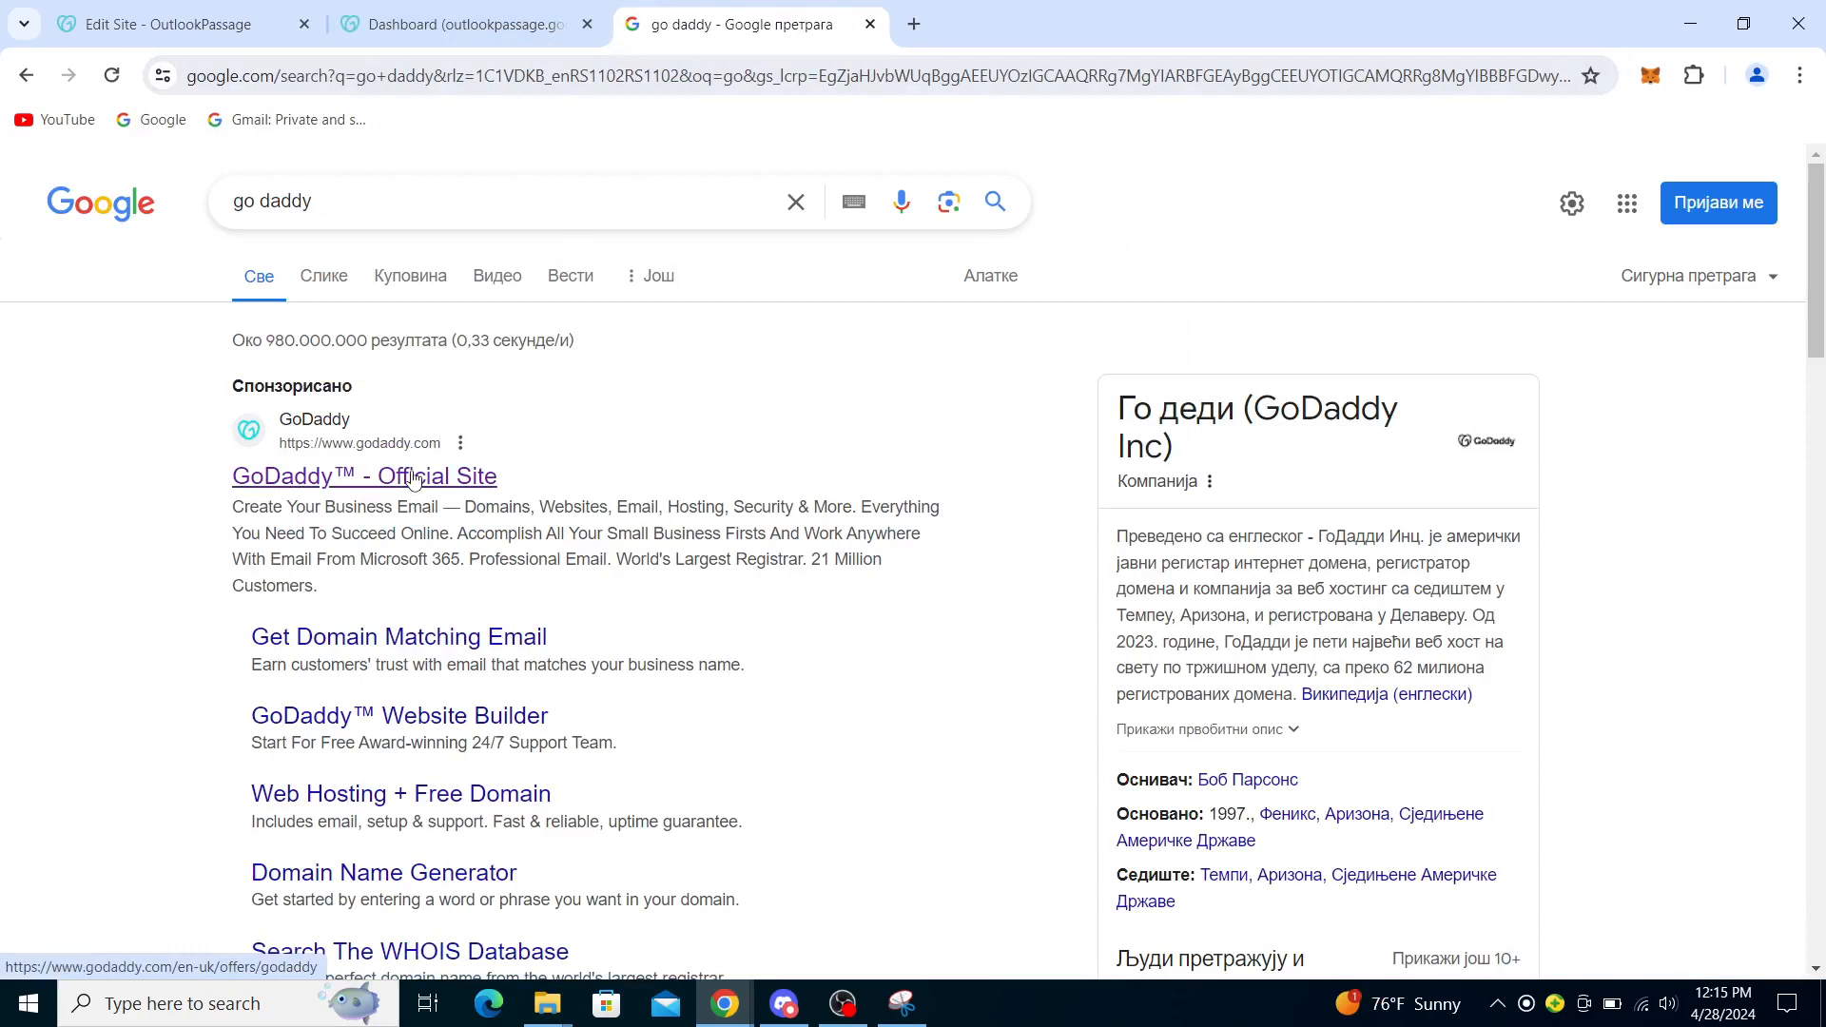
click(363, 476)
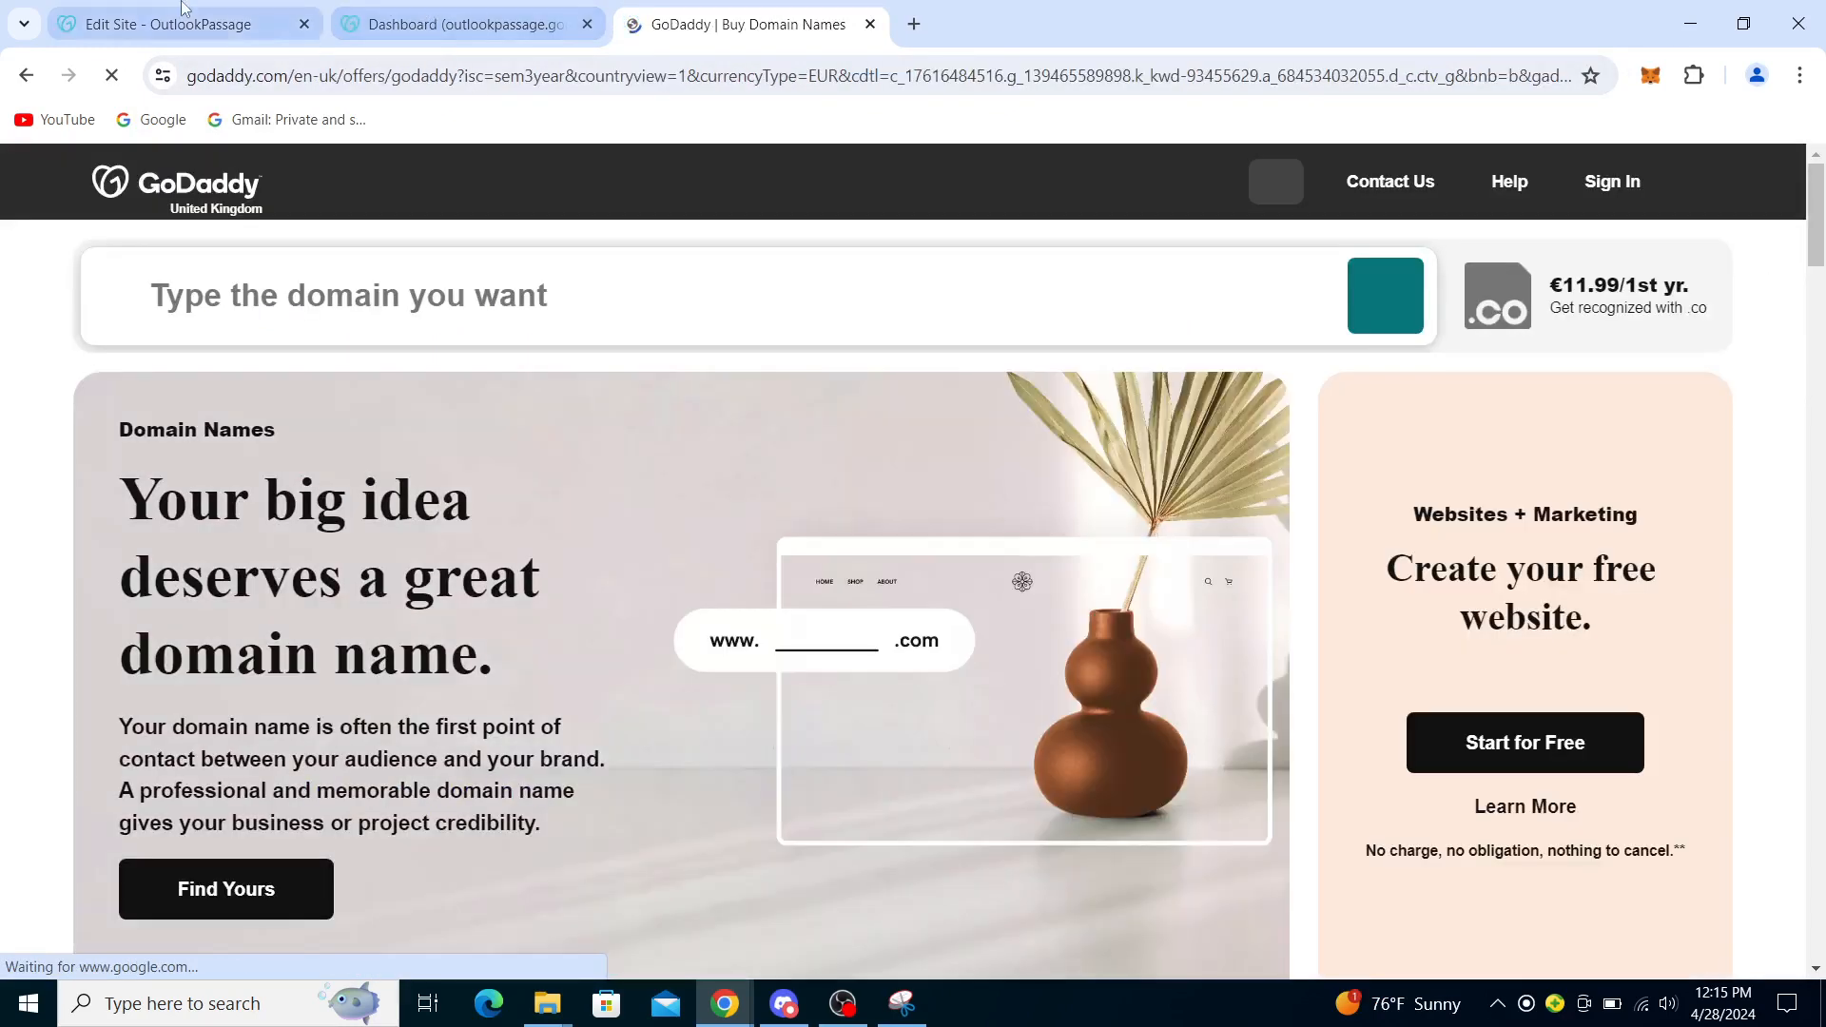